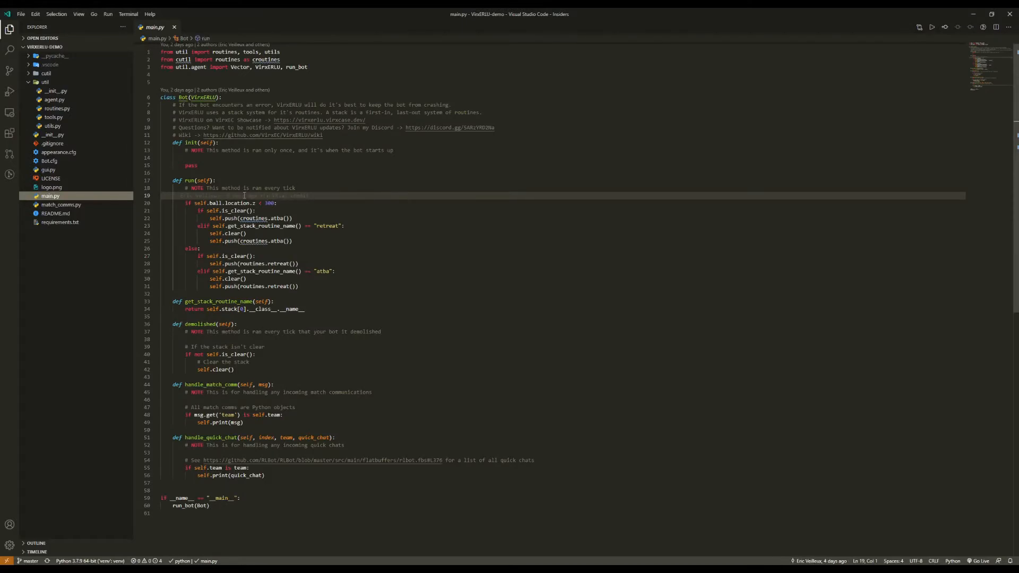
Step: Add 'if not self.kickoff_done:' with a nested is_clear check that pushes routines.generic_kickoff()
key("enter")
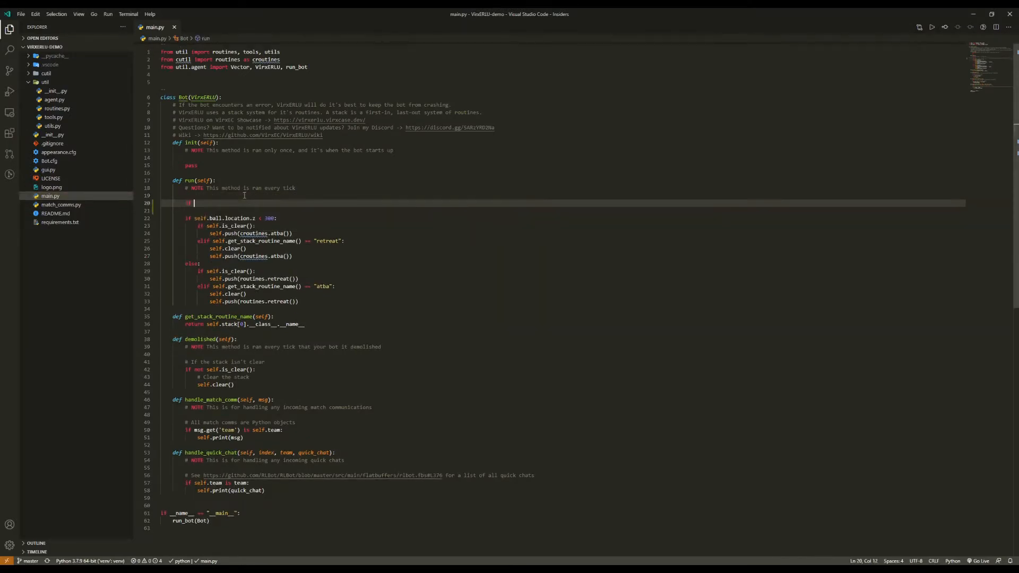
type("if not self.kickoff_done:")
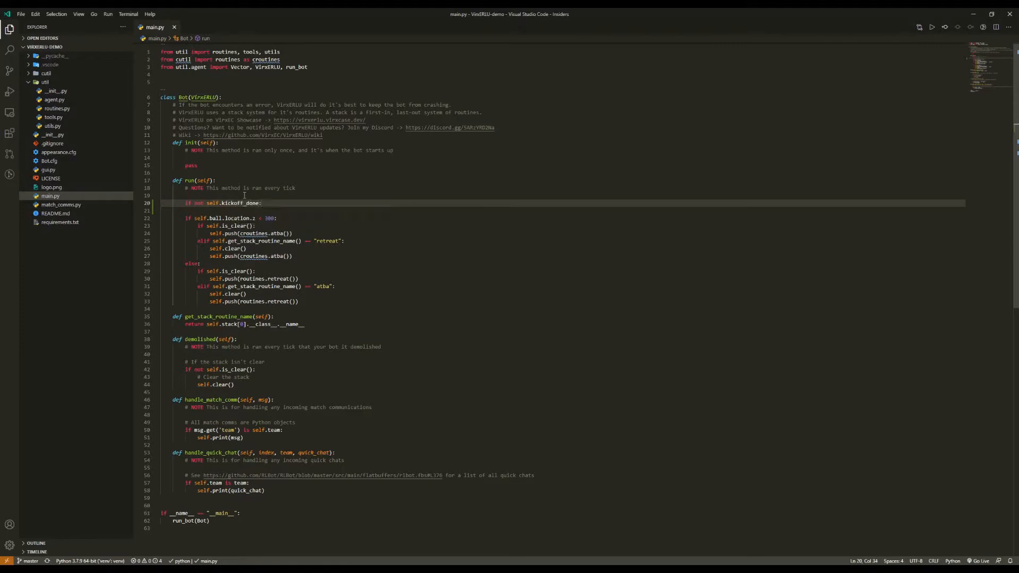
type("self.is_clear")
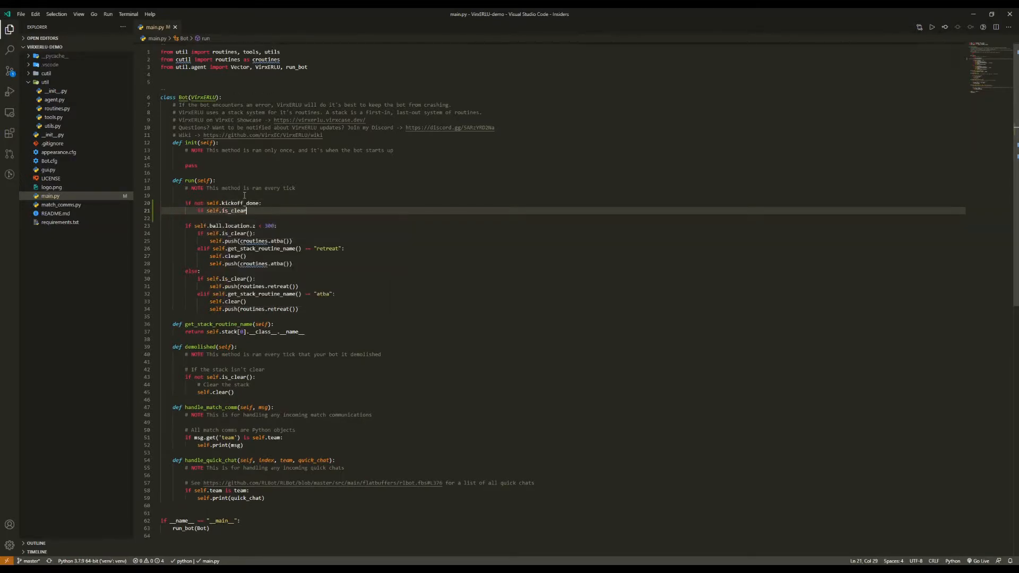
type("self.push(routines.g")
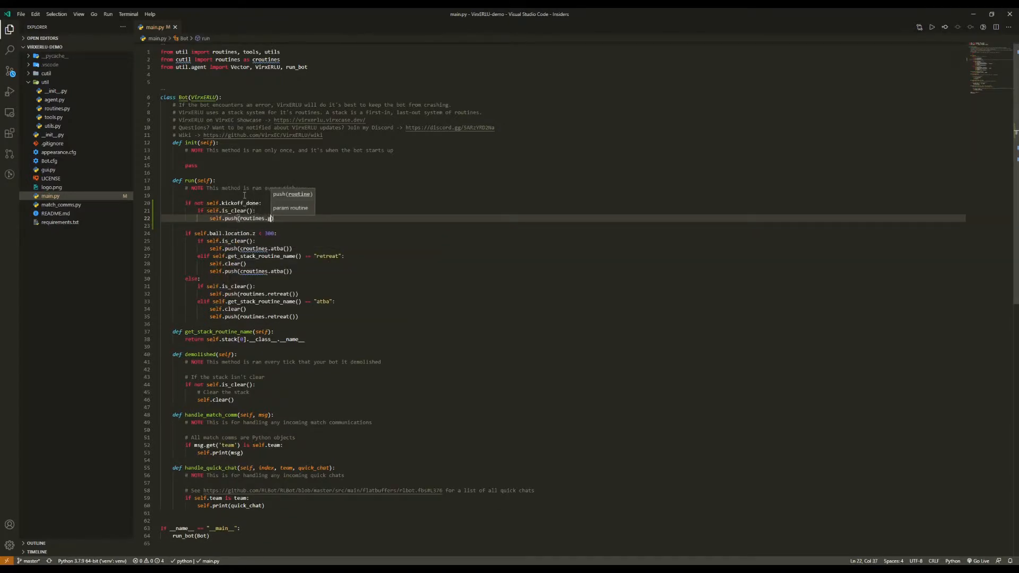
type("eneric_kickoff")
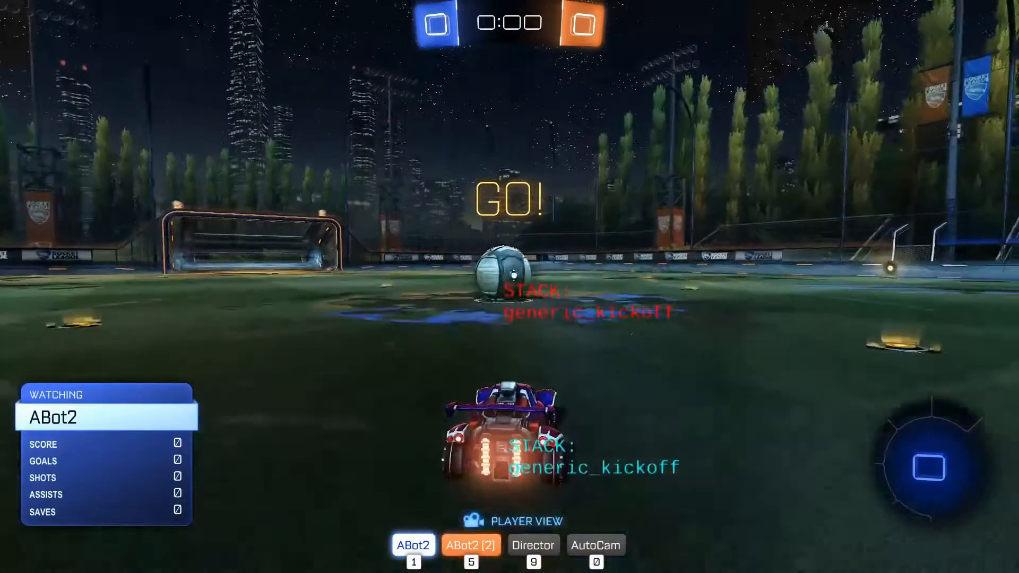
Step: Switch to Rocket League to watch both bots run generic_kickoff at kickoff
key("alt+tab")
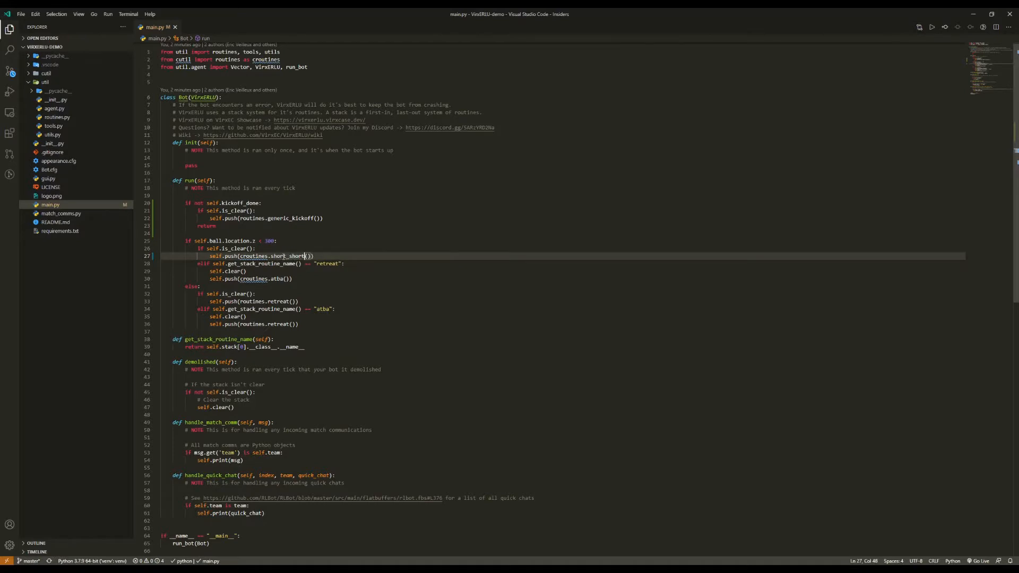
Step: Change the high-ball push on line 27 to routines.short_shot instead of routines.atba
type("self.foe_goal.location")
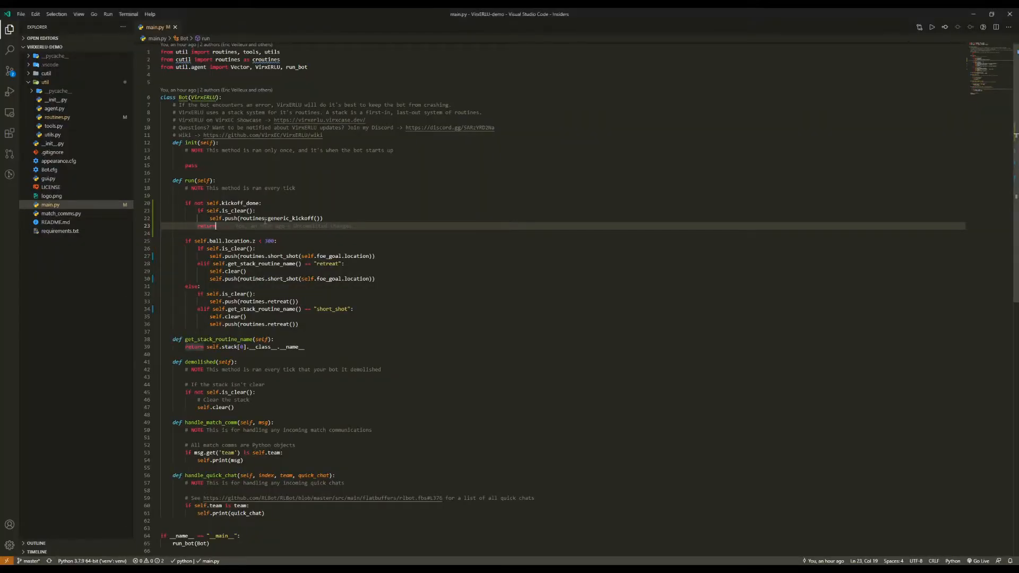
Step: Below the kickoff block add 'if self.me.boost < 30:' with a nested is_clear check
key("Enter")
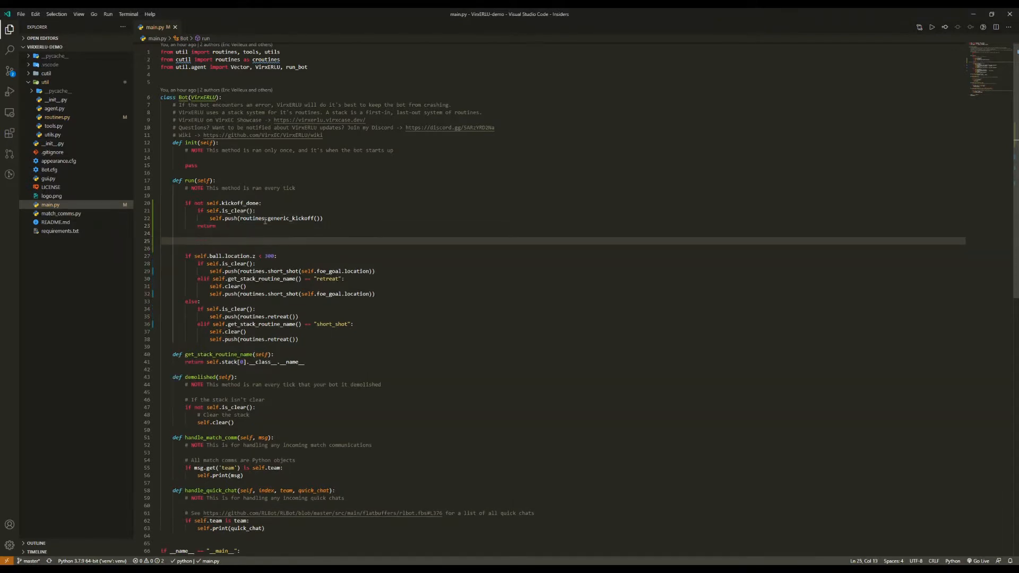
left_click(187, 241)
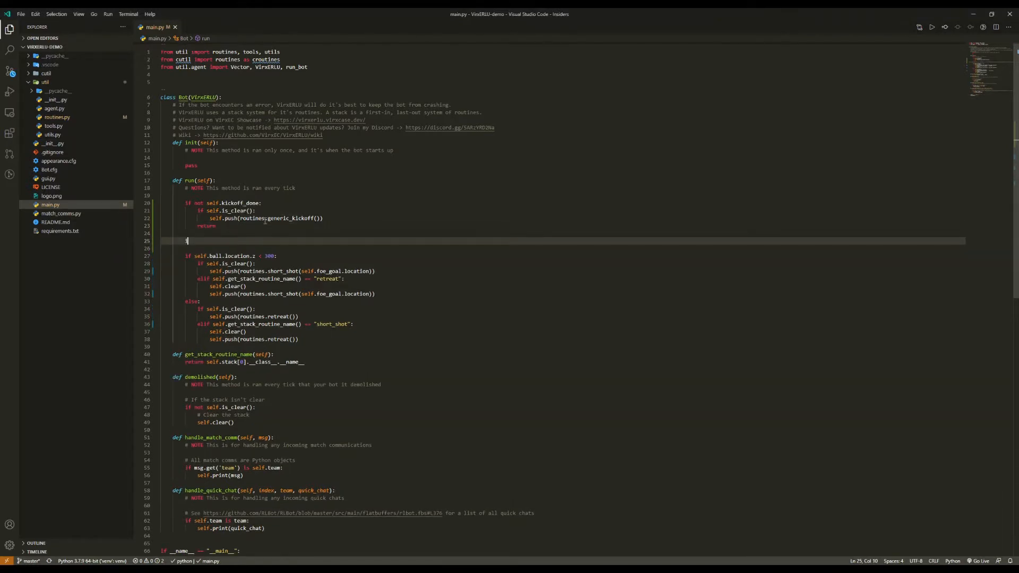
type("if self.me.boost < 36:")
type("if self.is_clear():")
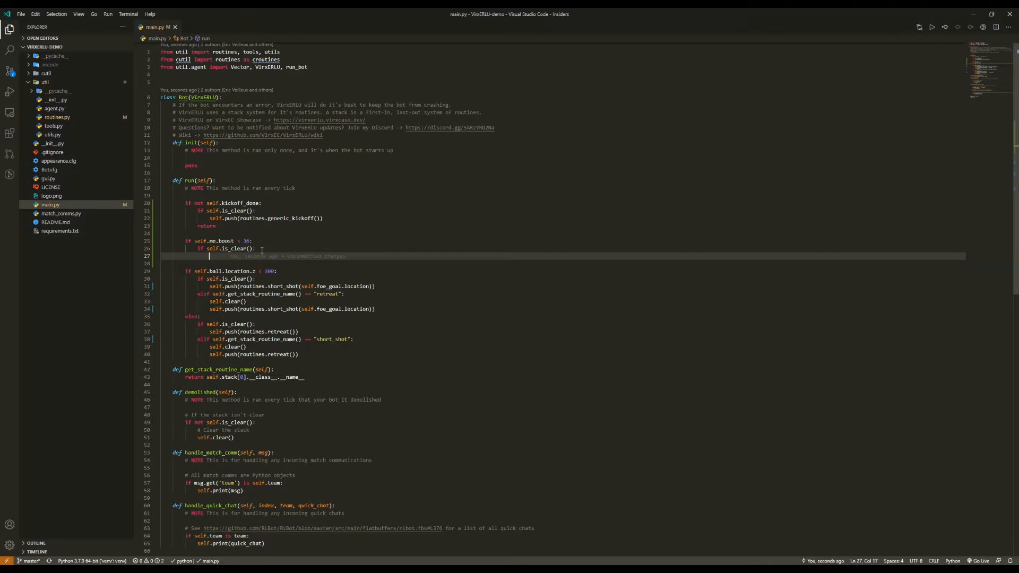
Step: Build a boosts list comprehension over self.boosts filtering active and large pads
type("boosts = [")
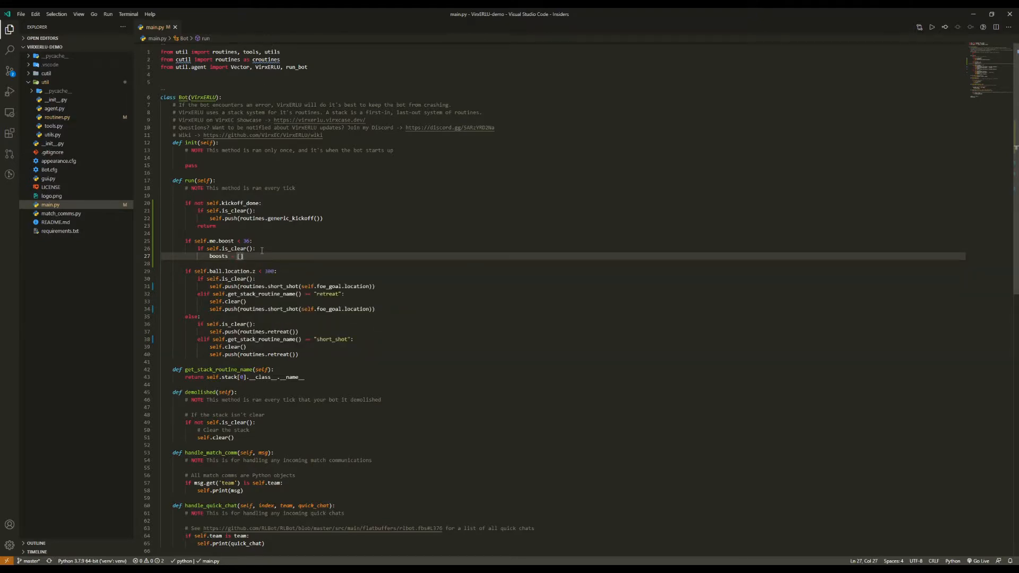
type("[")
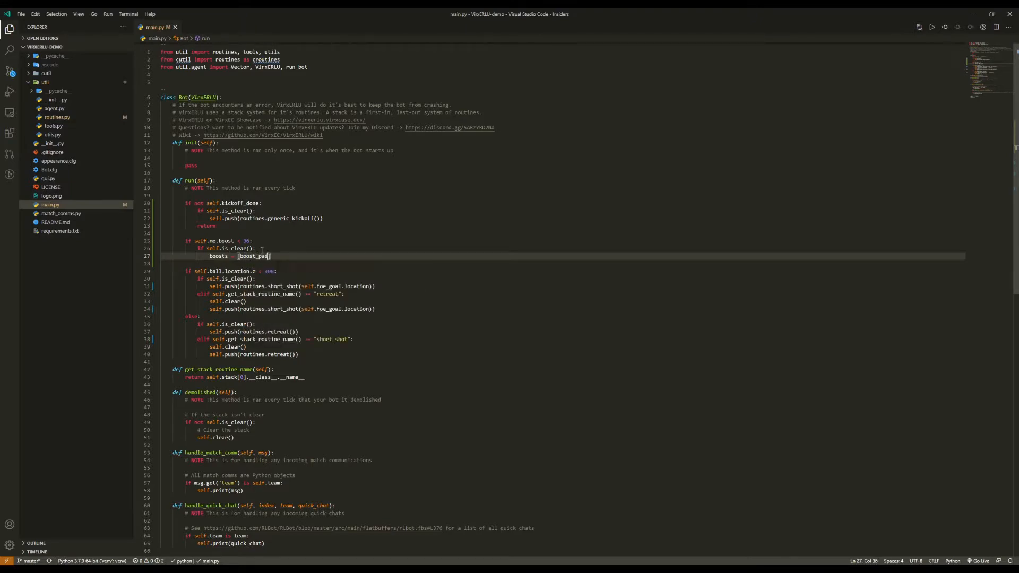
type("for")
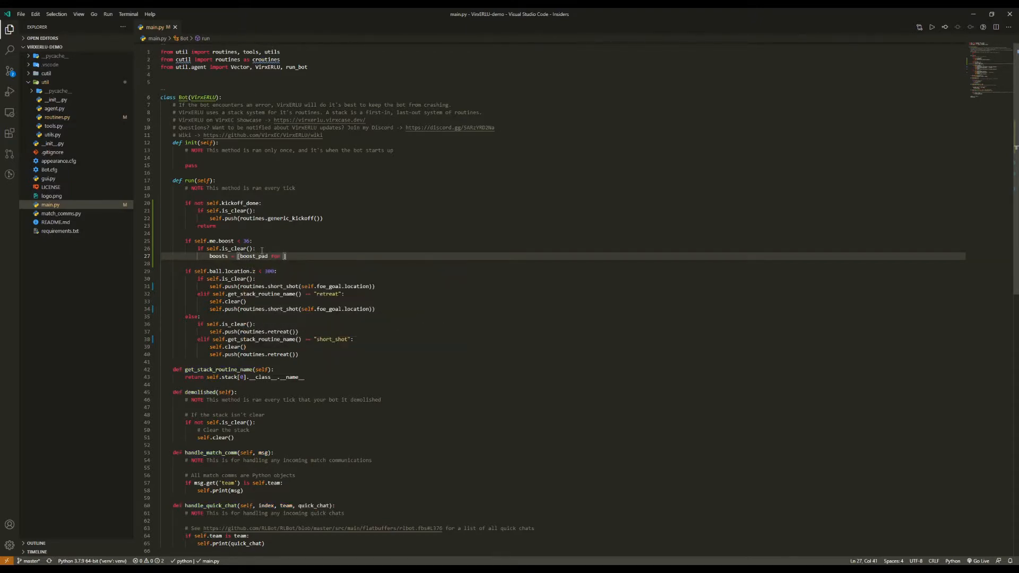
type("boost_pad in self.")
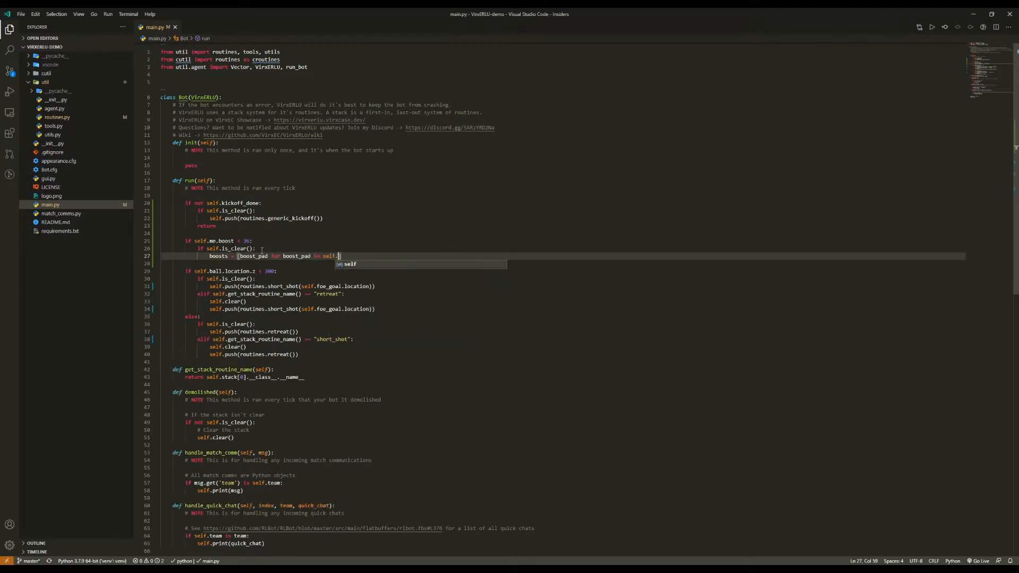
type("boosts if")
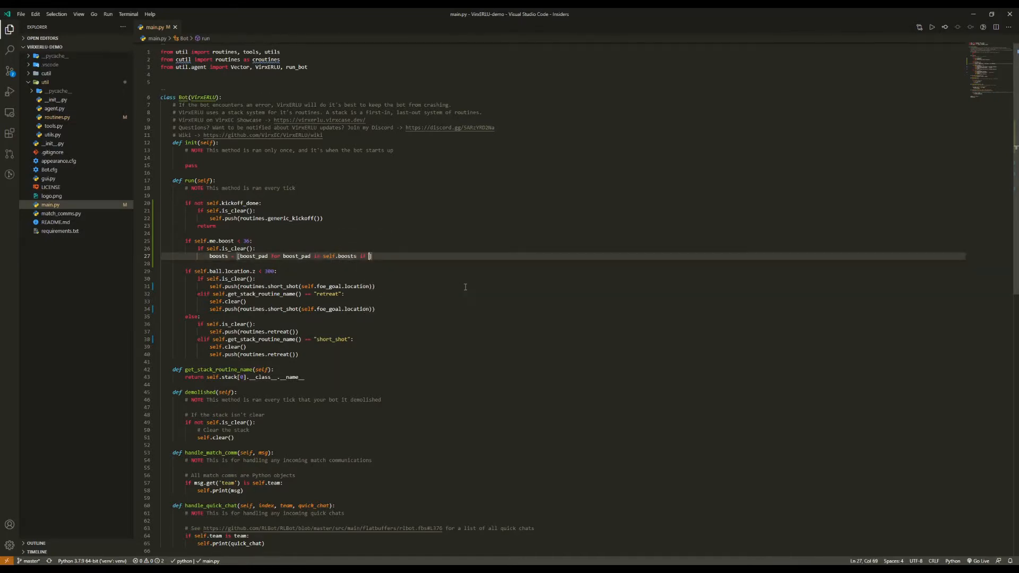
type("boost_pad.active and")
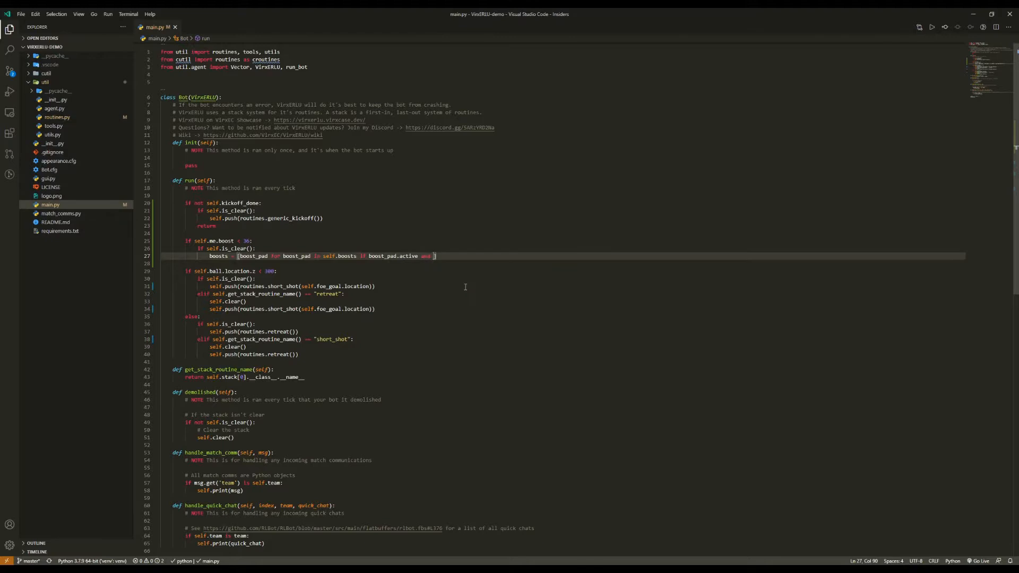
type("boost_pad.lar")
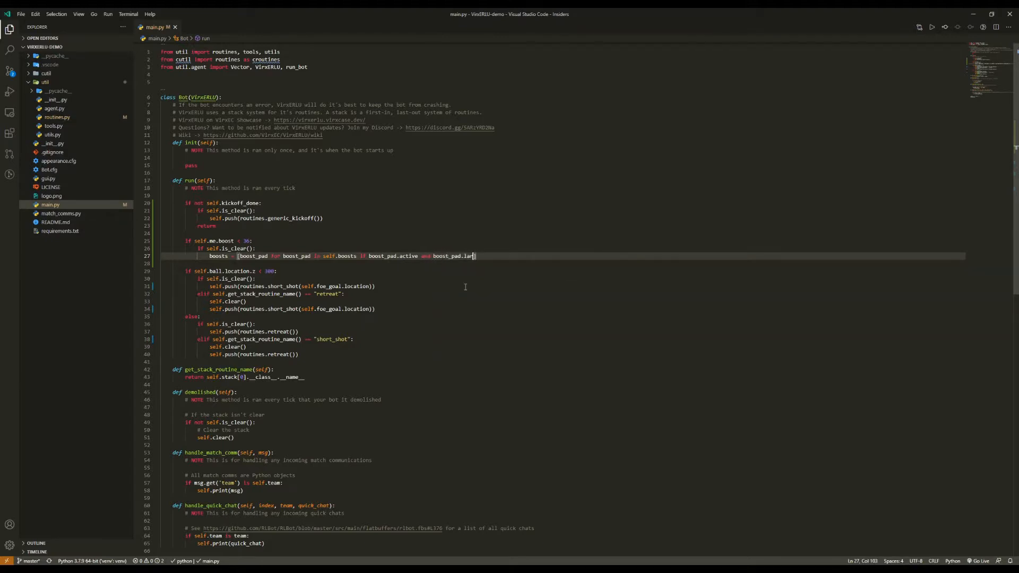
type("ge")
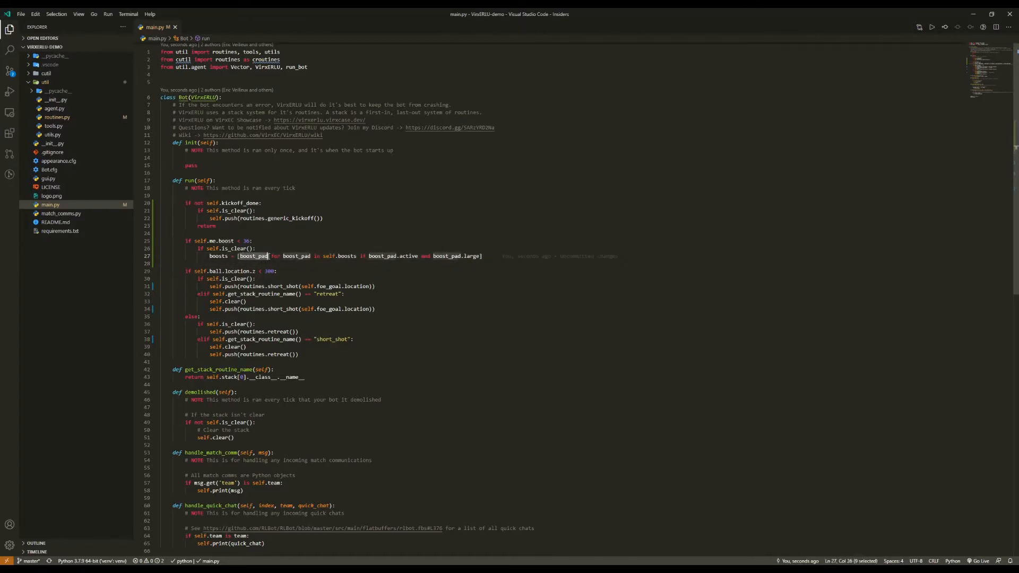
mouse_move(328, 256)
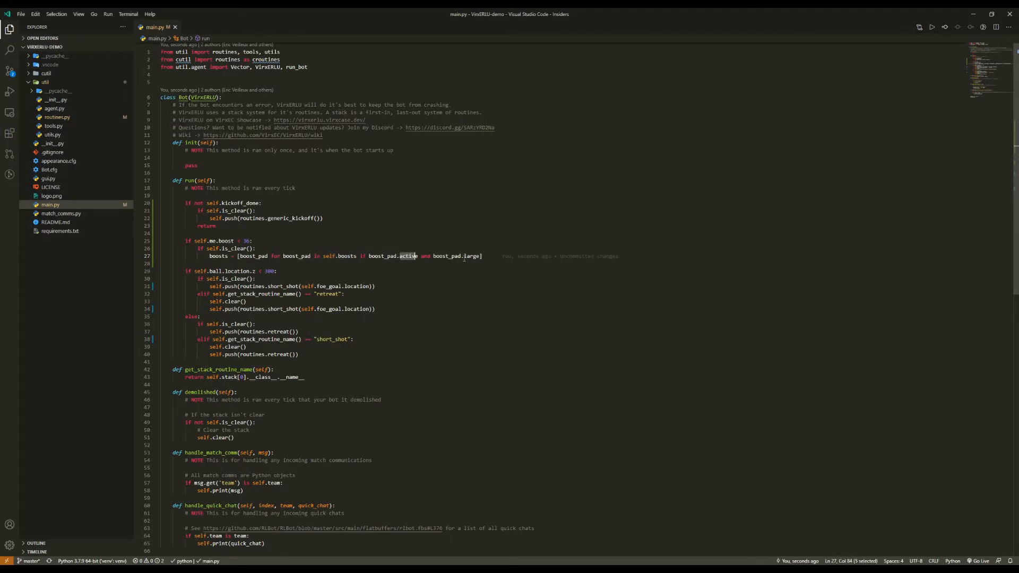
Step: If boosts is non-empty, pick closest_boost via min keyed on distance from the car
key("enter")
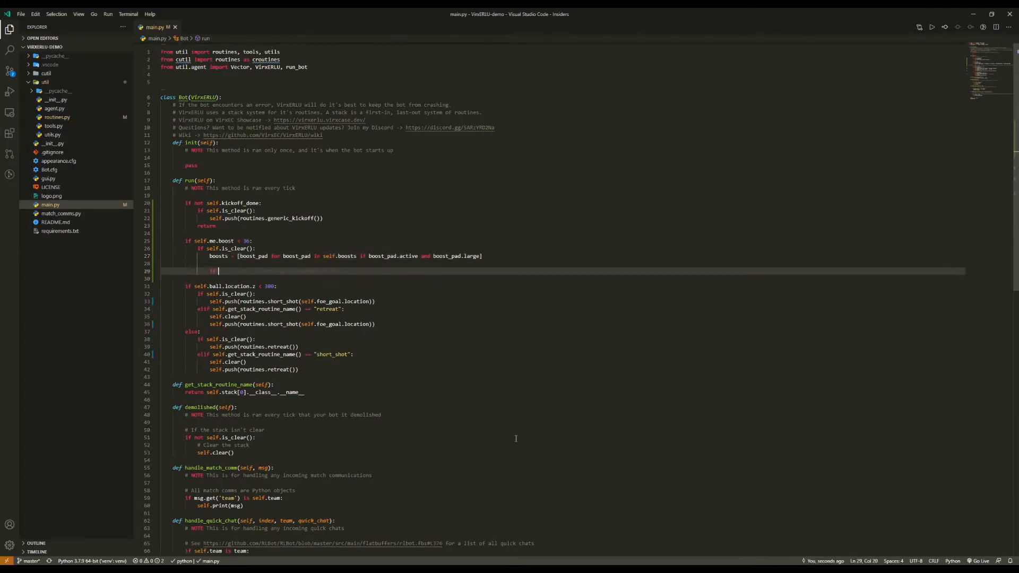
type("len(boosts")
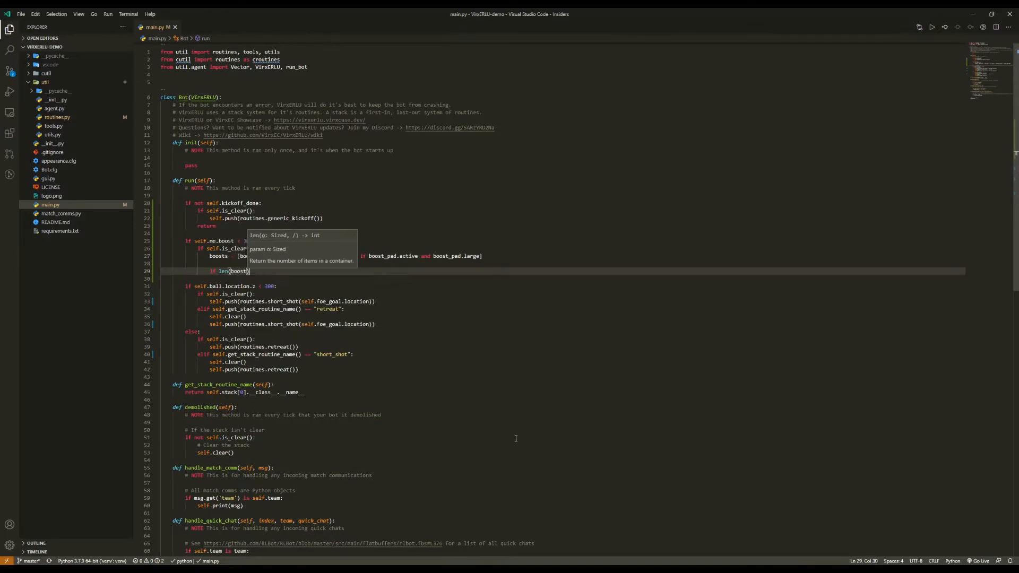
type("c")
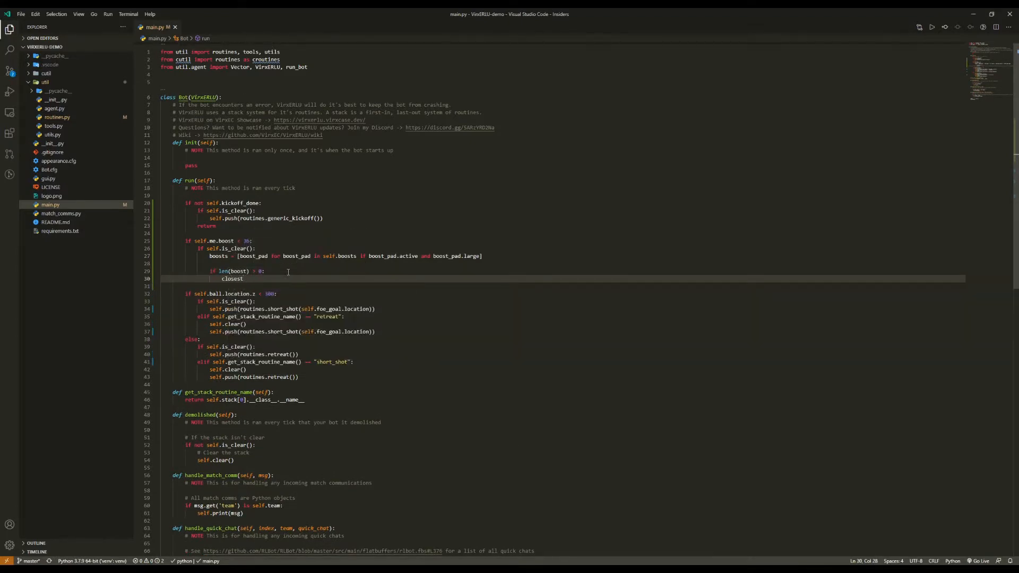
type("_boost = min(boos")
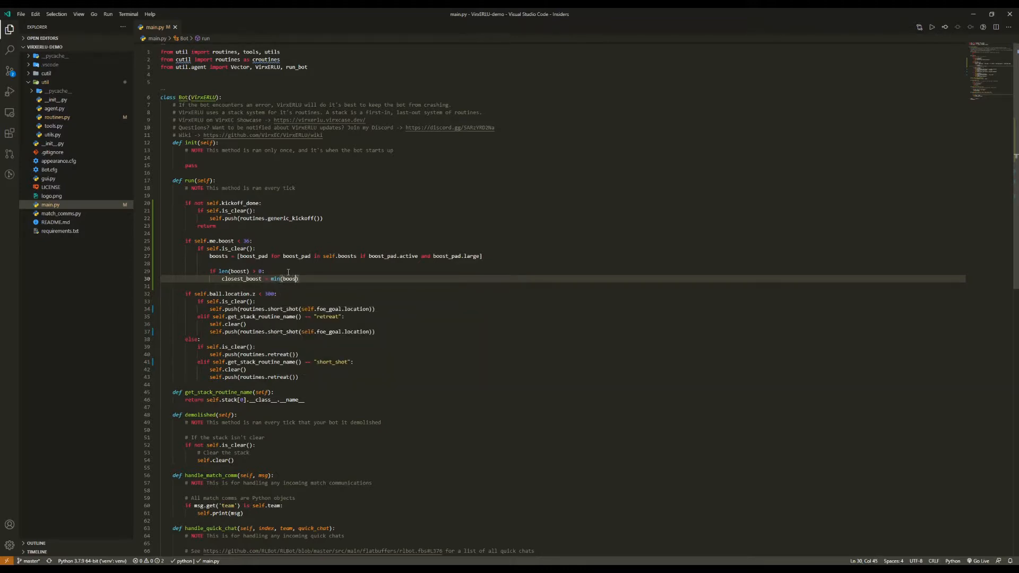
type("s, key=l")
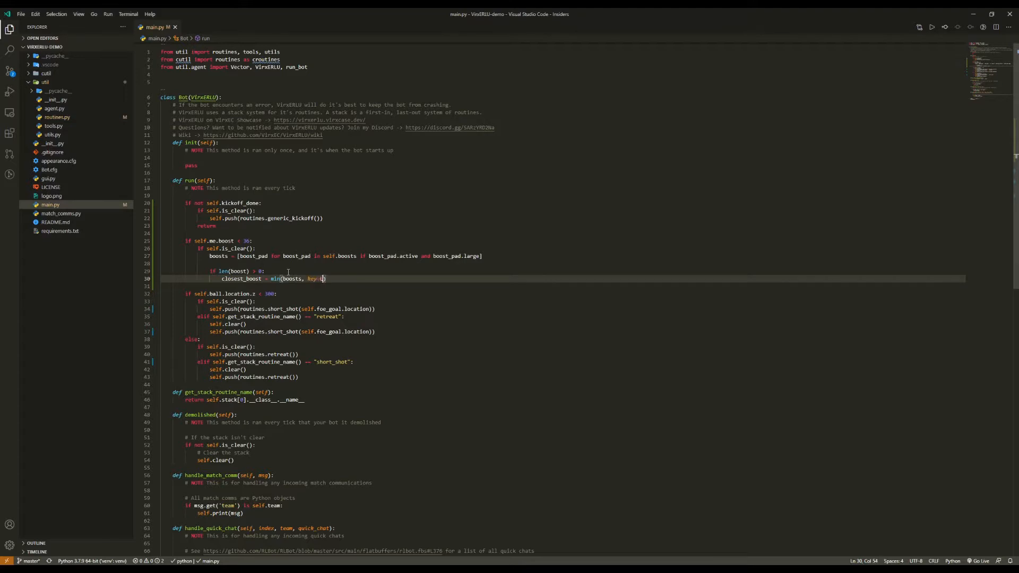
type("lambda boost: boost.location")
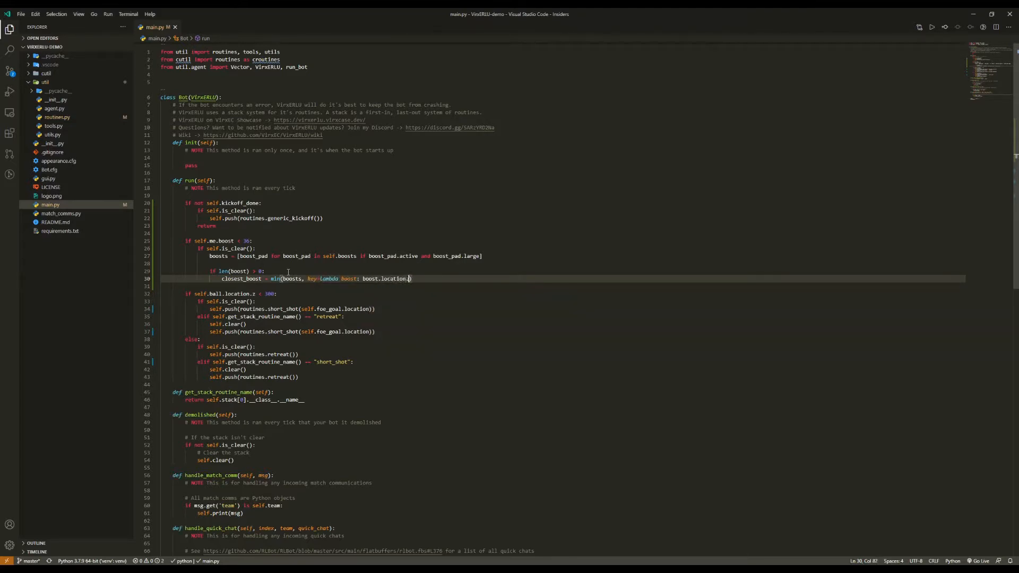
type(".dist(self.me.location")
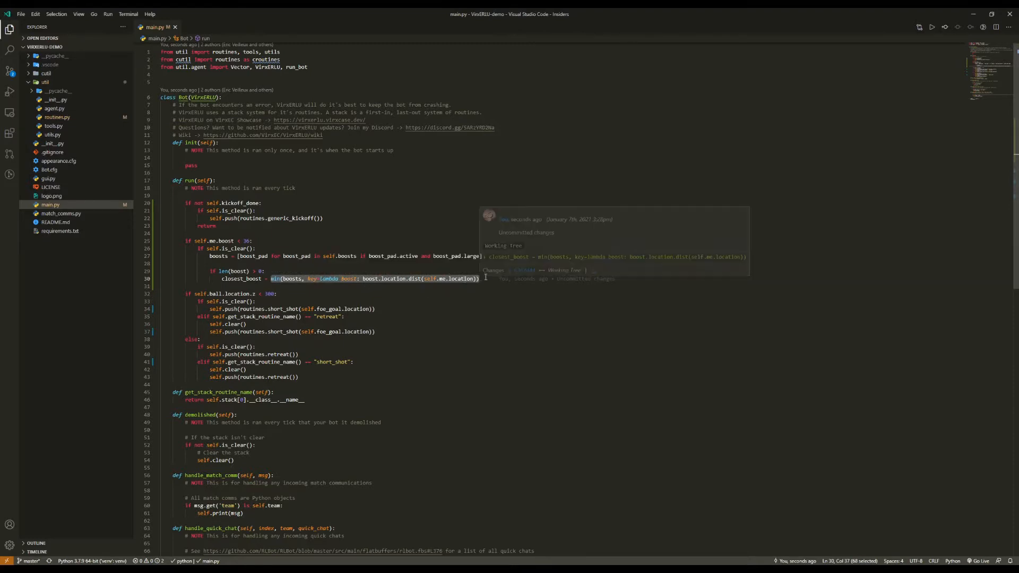
Step: Push goto_boost toward closest_boost, then add 'if not self.is_clear():' below the boost block
type("self.push(routines.goto_boost(")
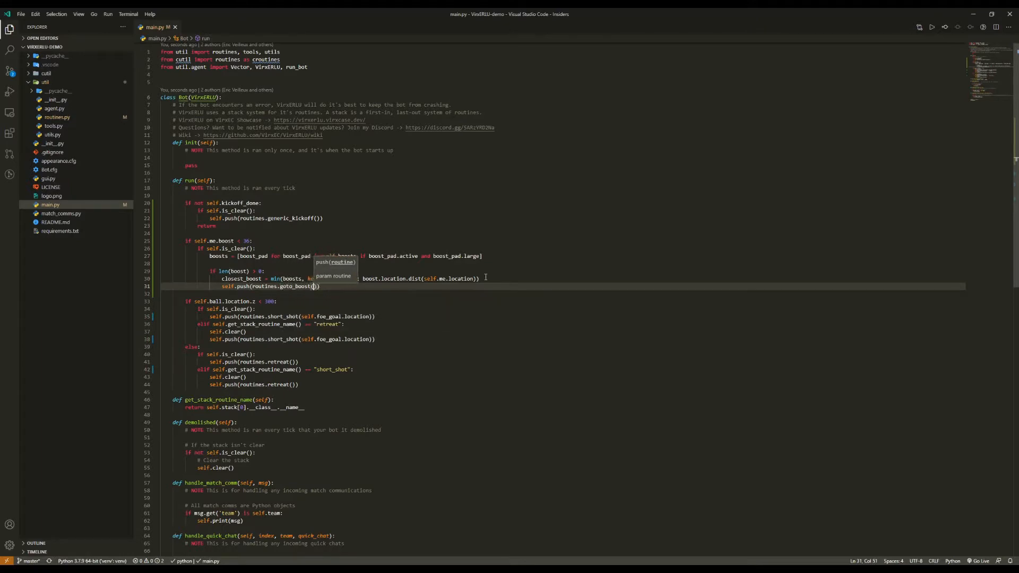
type("closest_boost")
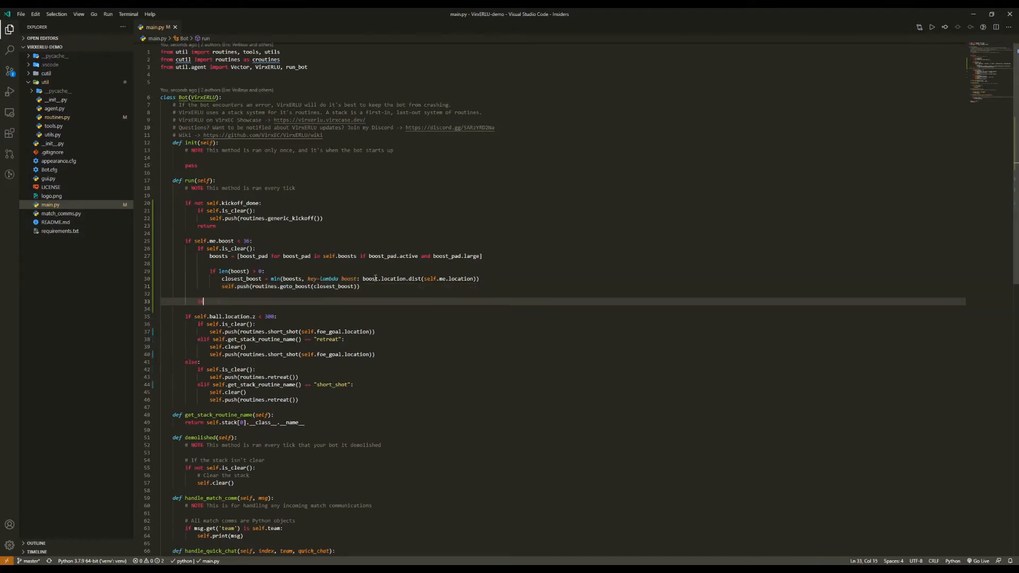
type("if not self.")
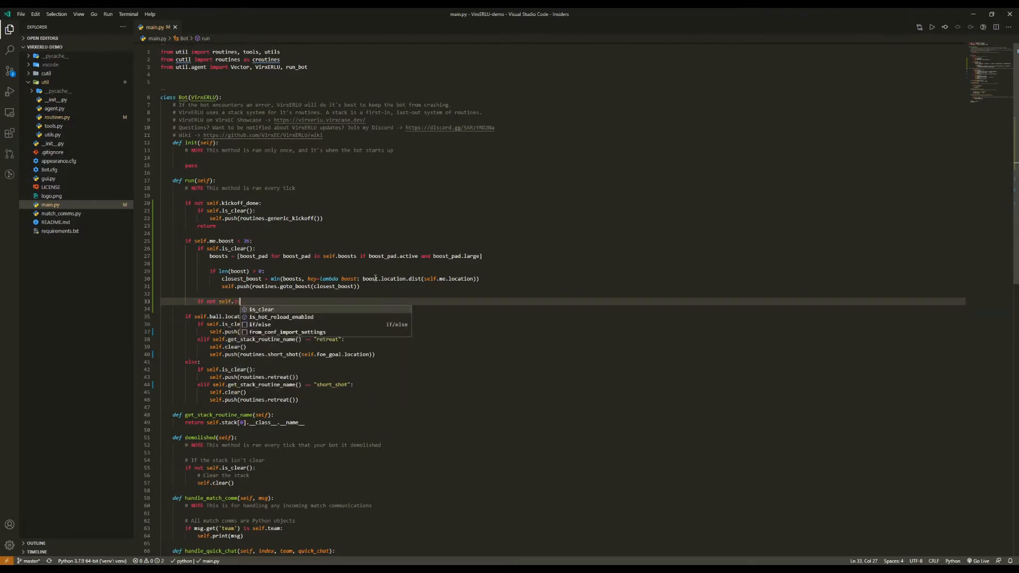
type("is_clear():")
type("if self.is_clear() or ")
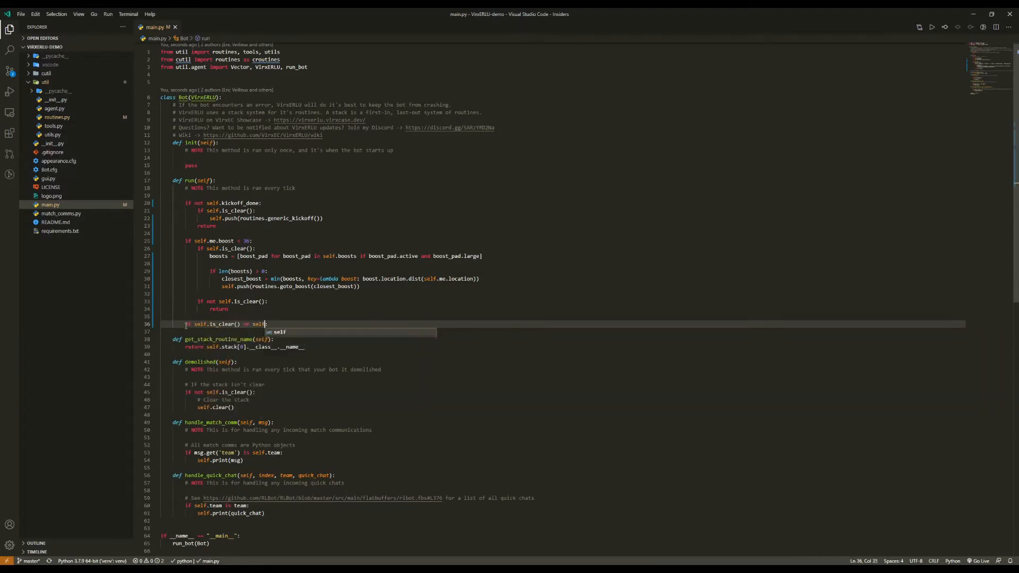
Step: Write 'if self.is_clear() or self.odd_tick == 0:' starting the new shot block
type("self.odd_tick == 0:")
left_click(563, 331)
type("shot = None")
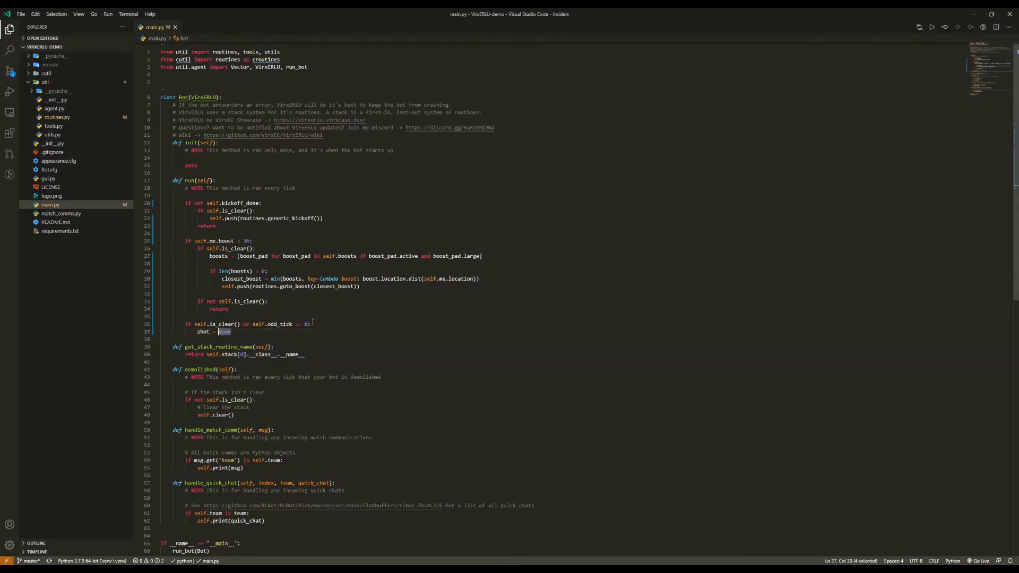
Step: Add 'if self.ball.location.y * utils.side(self.team) < 640:' under shot = None
key("enter")
type("if self.")
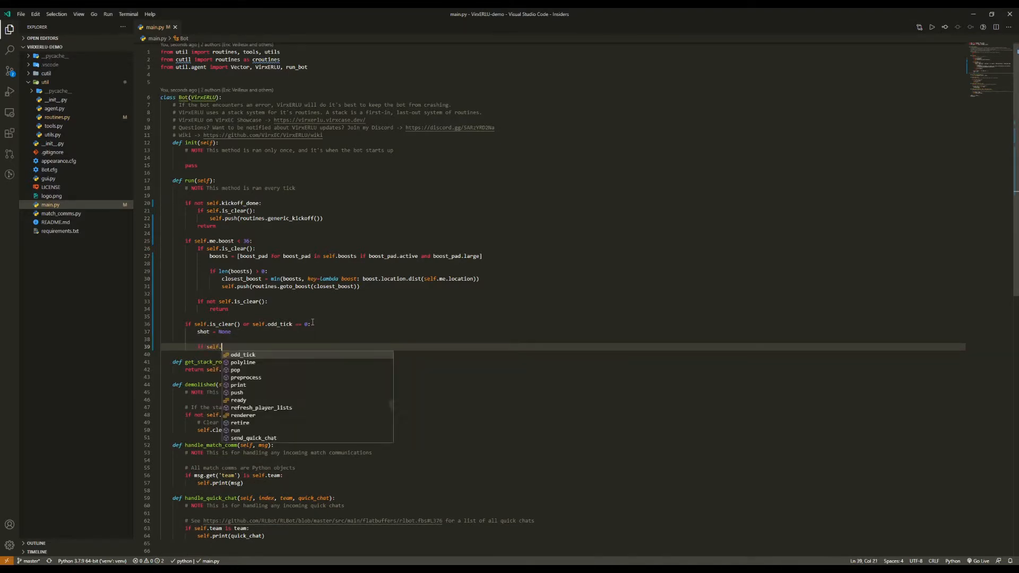
type("ball.location.y")
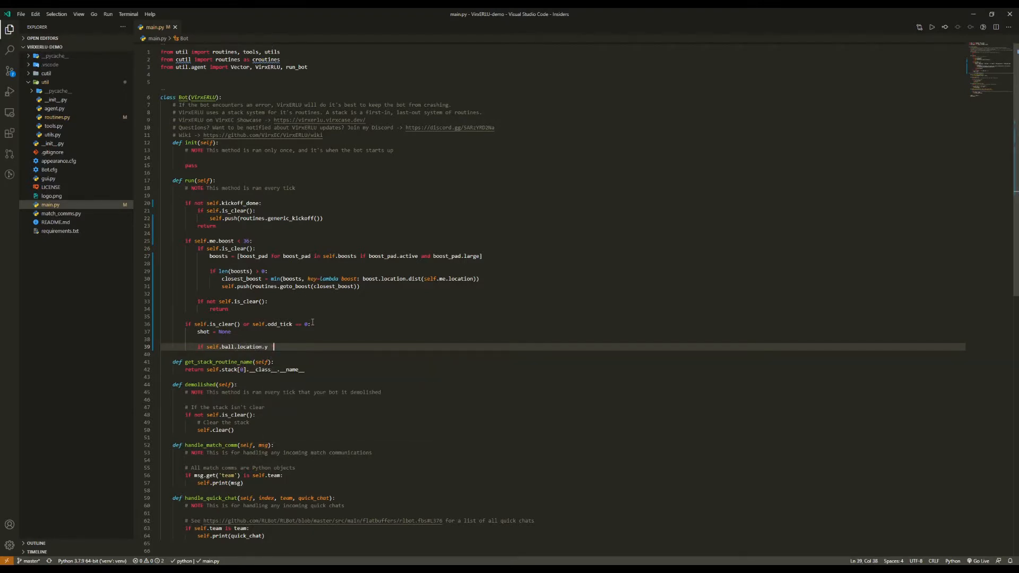
type("utils")
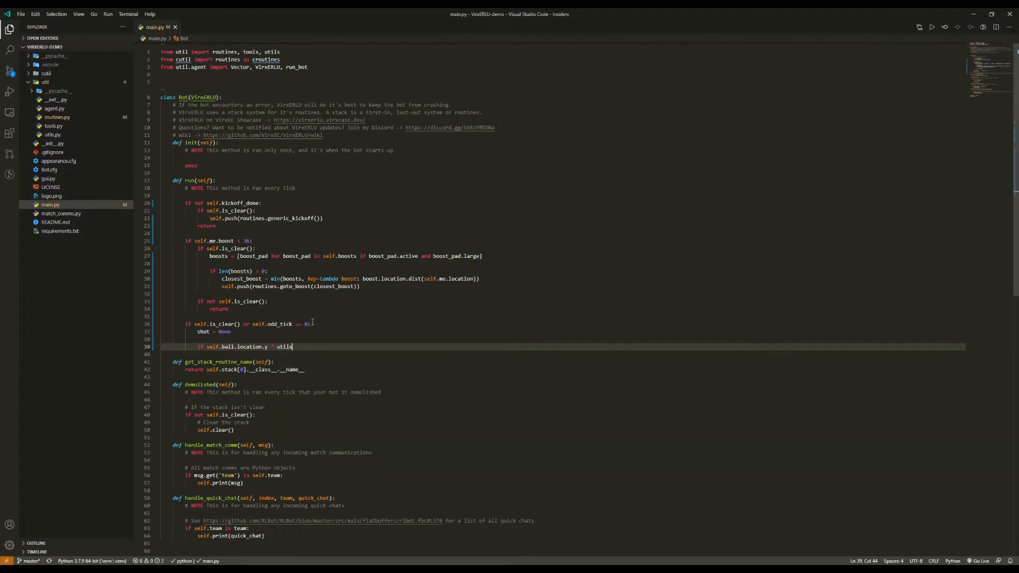
type(".side(sel")
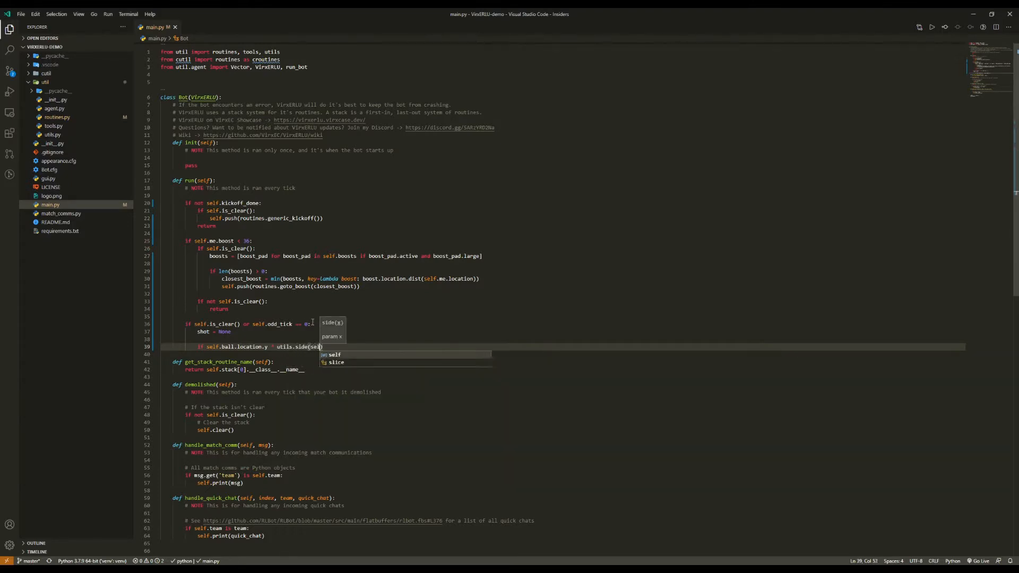
type(".team")
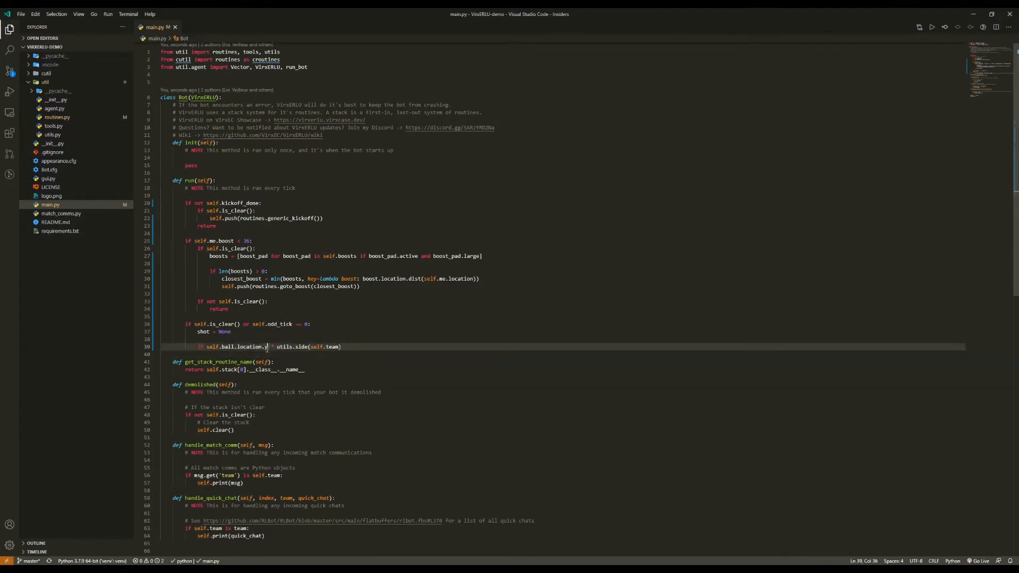
mouse_move(257, 346)
type("shot ")
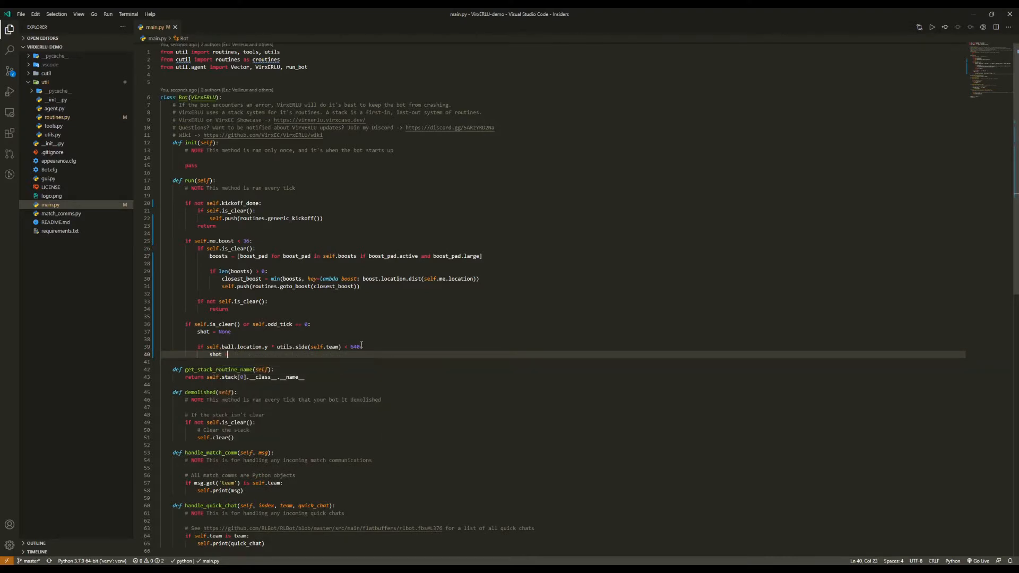
Step: Assign shot = tools.find_shot(self, (self.foe_goal.left_post, self.foe_goal.right_post))
type("tools.")
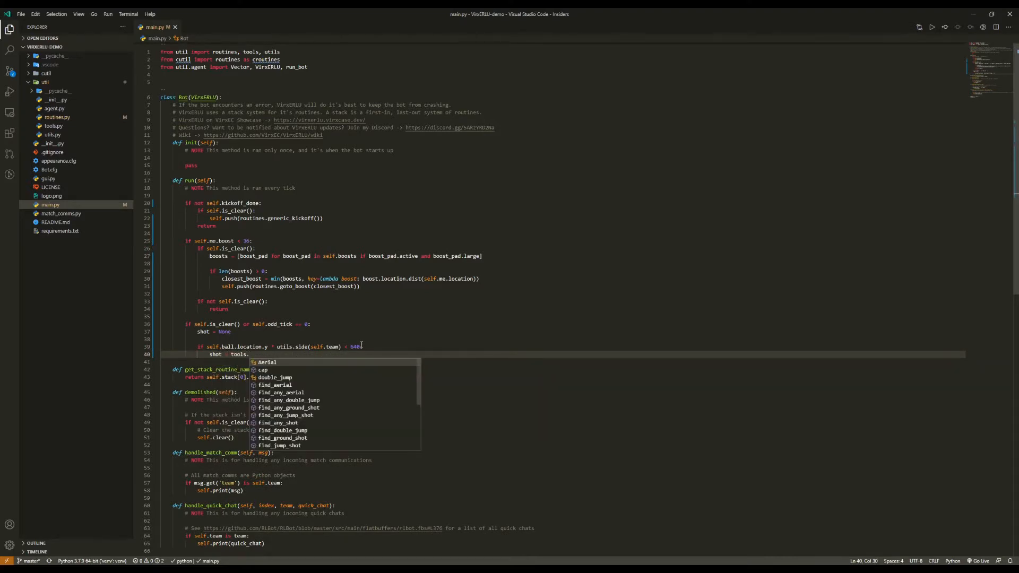
type("find_shot(self,")
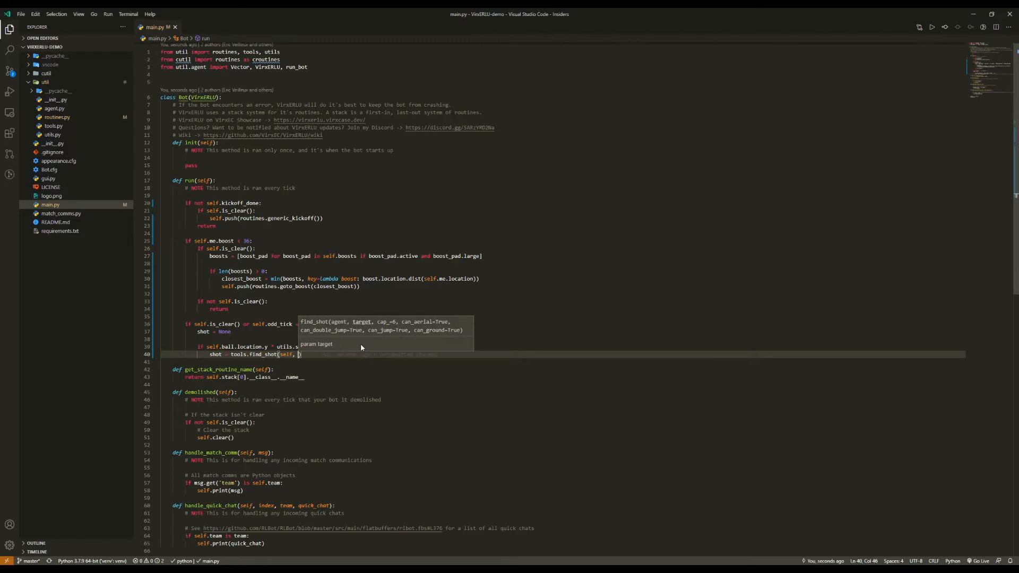
mouse_move(448, 422)
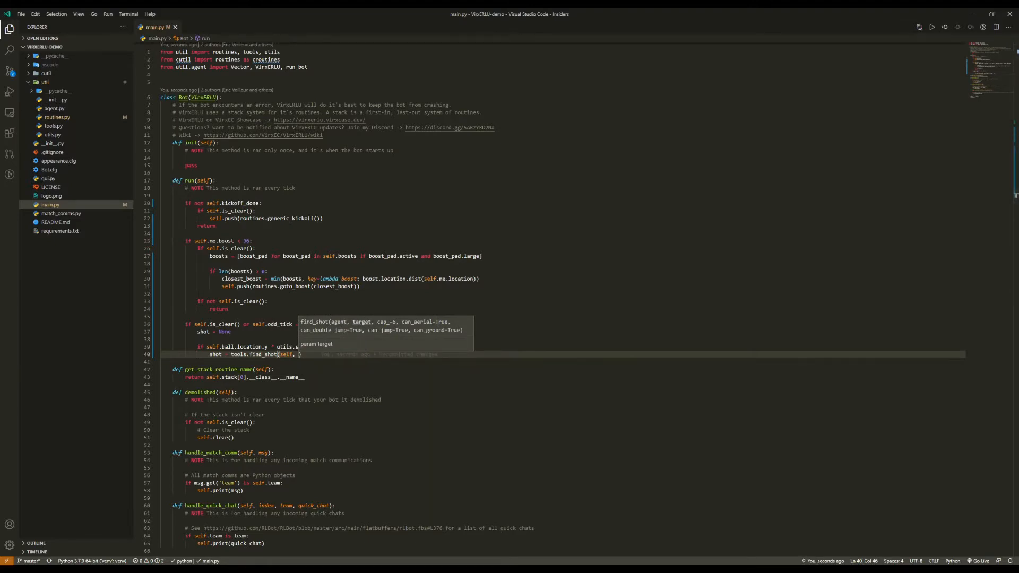
type("(")
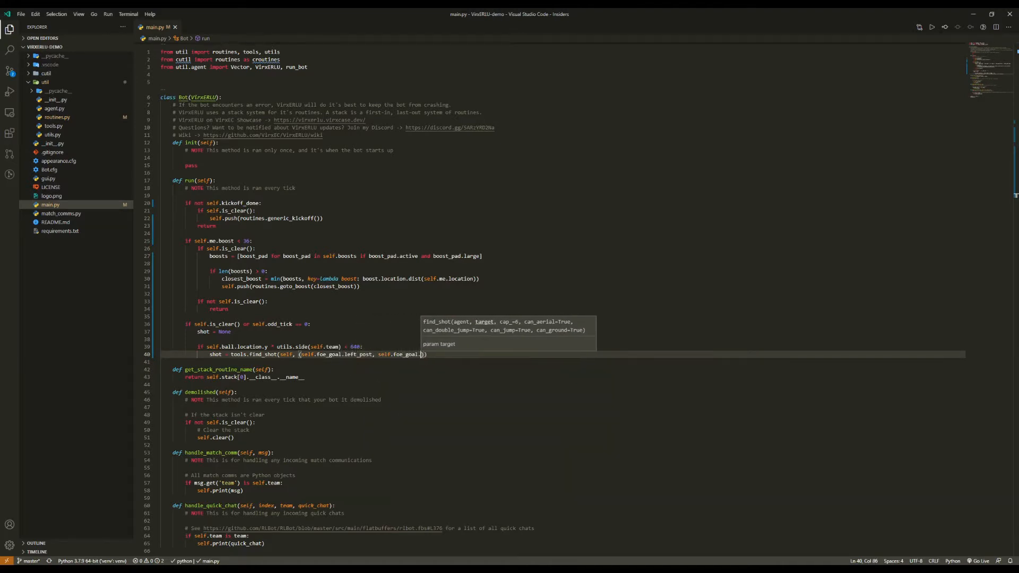
type("right_post")
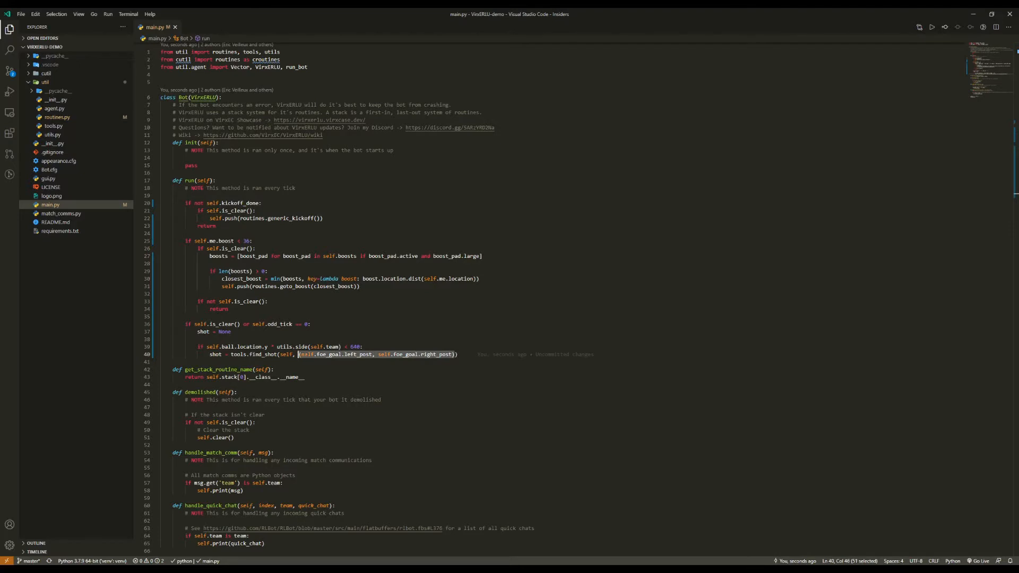
mouse_move(451, 327)
type("if shot is not None:")
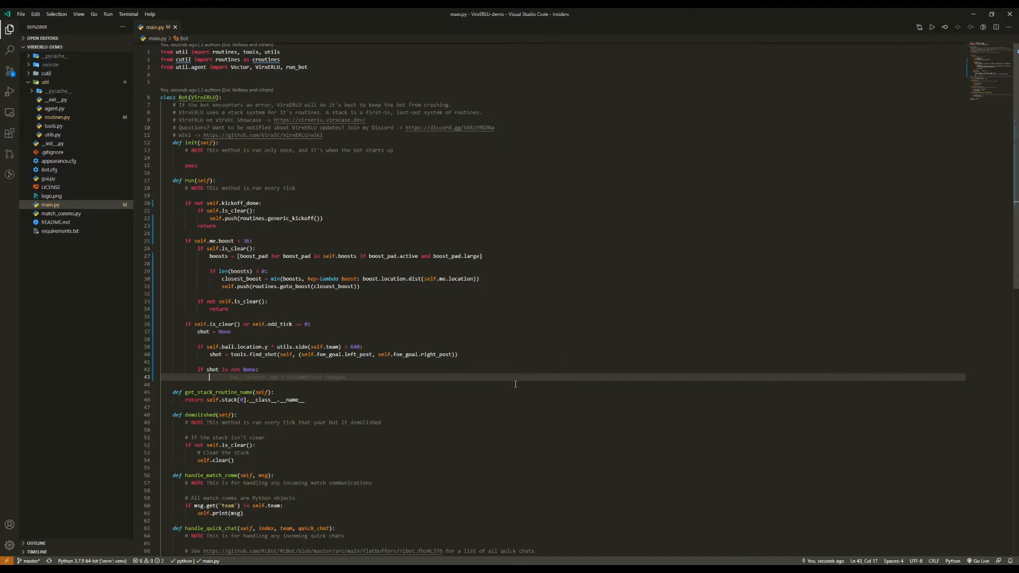
Step: Under 'if shot is not None:', push shot when is_clear() and start an else branch
type("if self.is_clear():")
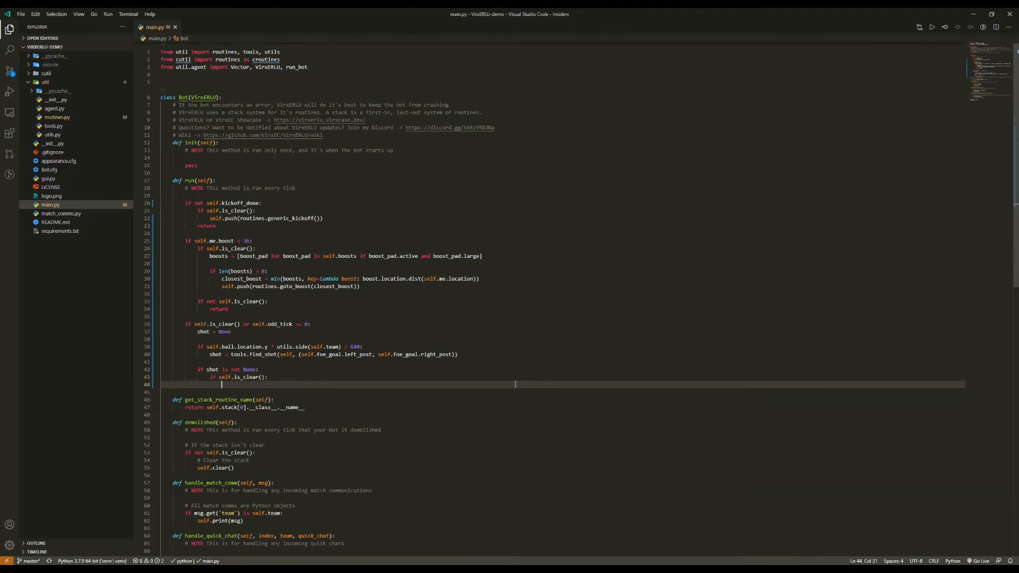
type("self.push(shot)")
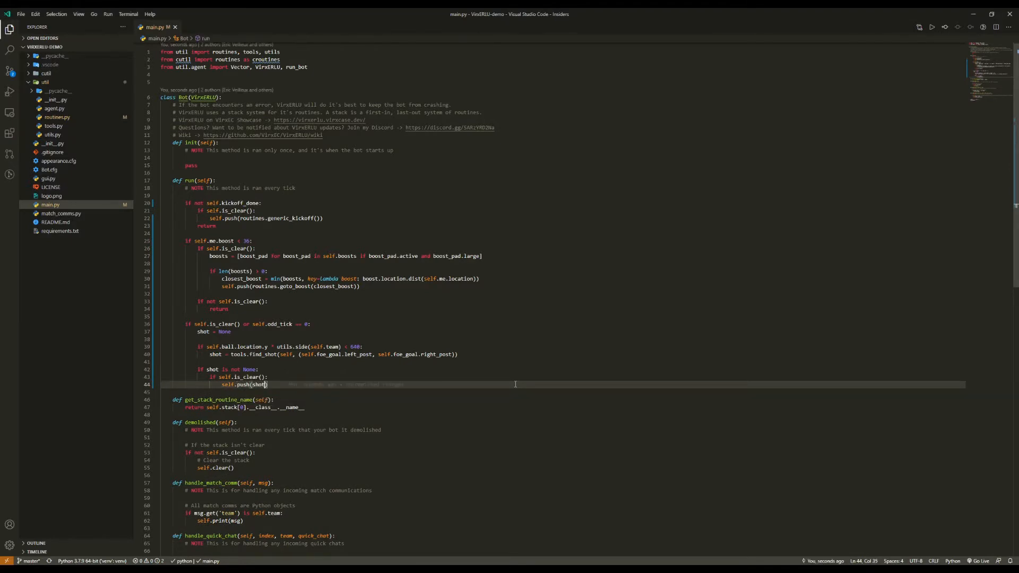
type("()")
type("else:")
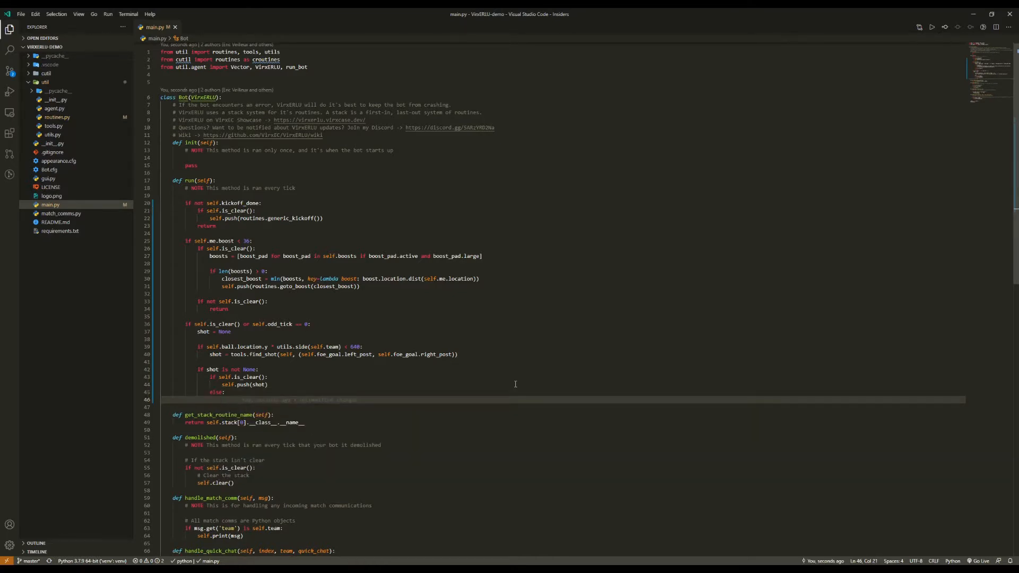
Step: Set current_shot_name from get_stack_routine_name() and new_shot_name from shot.__class__.__name__
type("current_shot_nam")
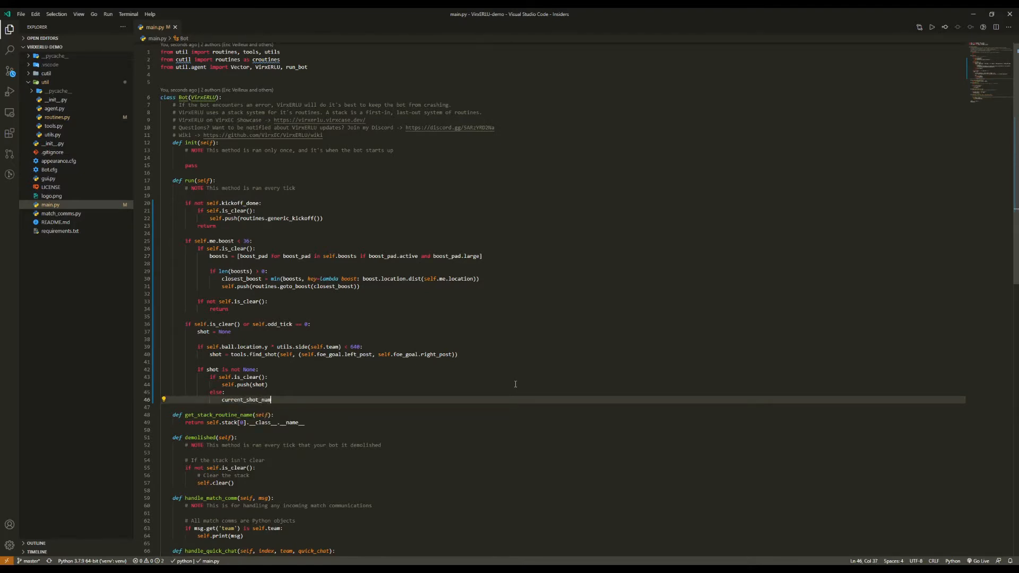
type("= self.get_stack_routine_name(")
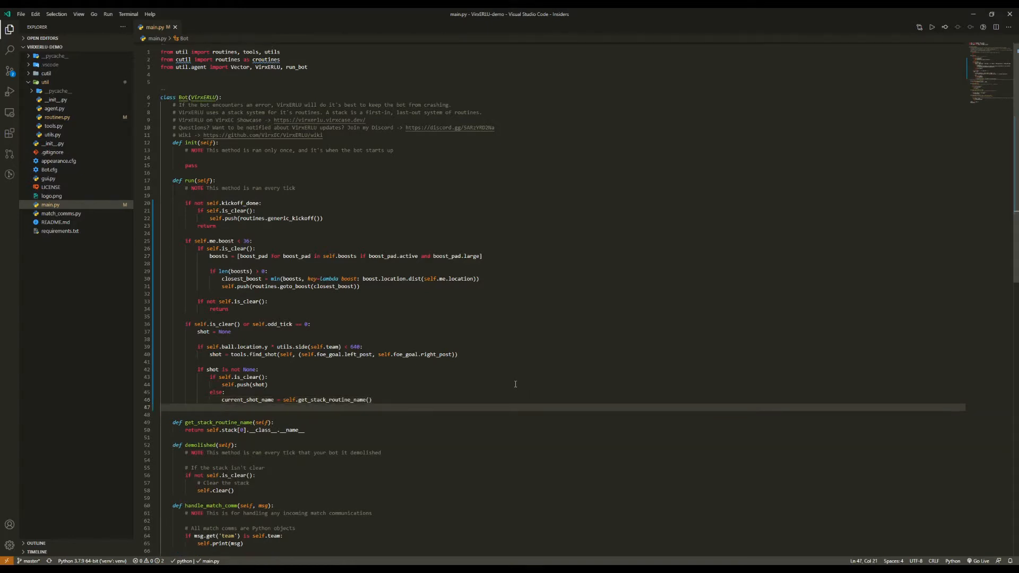
type("new_shot_name = shot.")
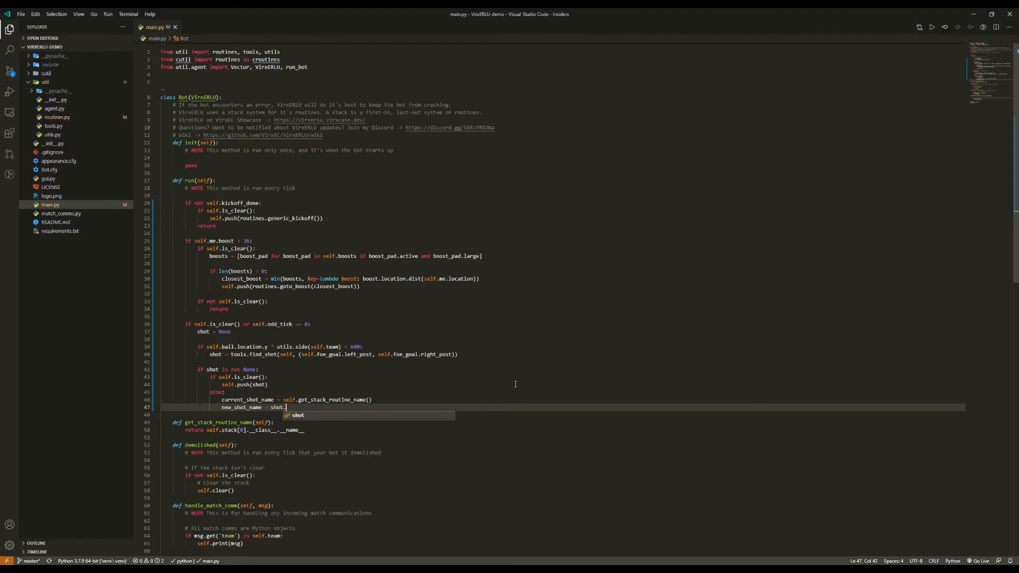
type("__class__.__name__")
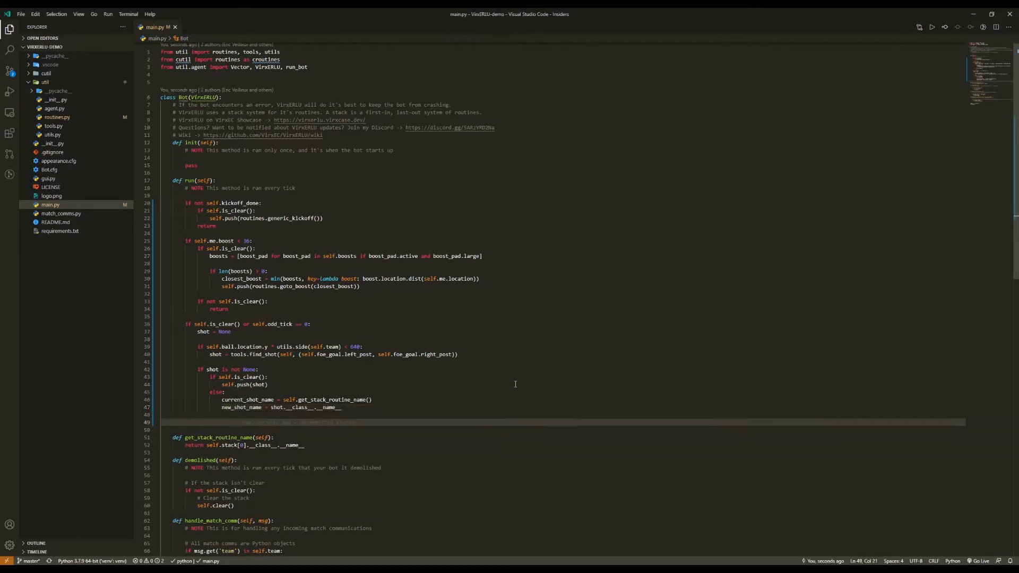
Step: When the shot names match, call self.stack[0].update(shot)
type("if new_shot_name is current_shot_name")
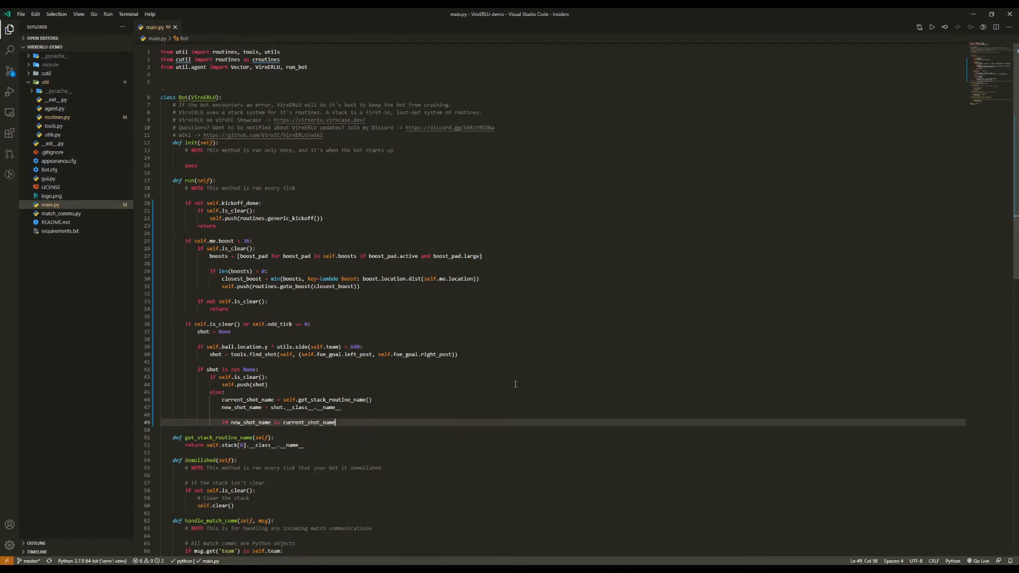
key("enter")
type("self.stack[0")
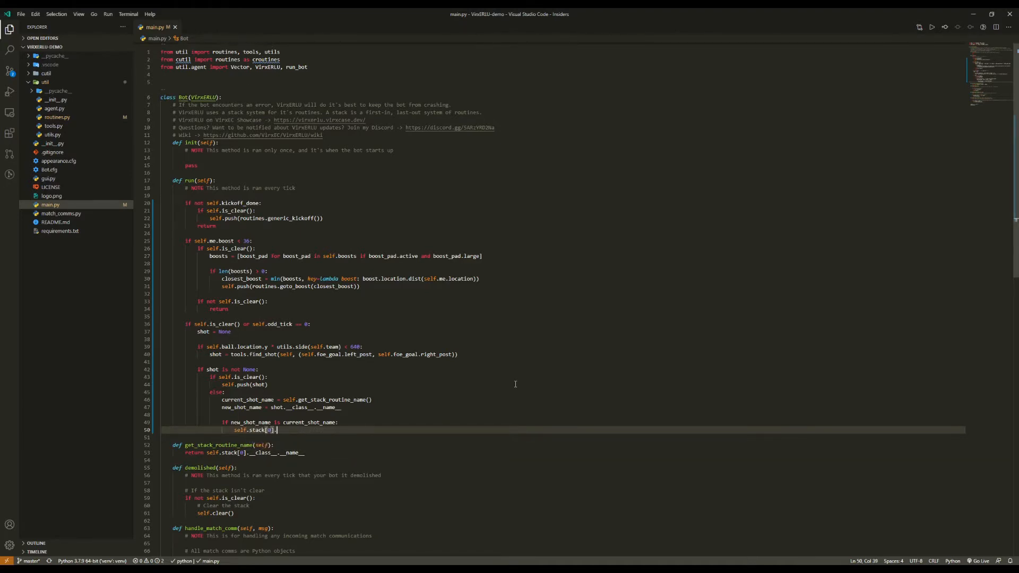
type(".update()")
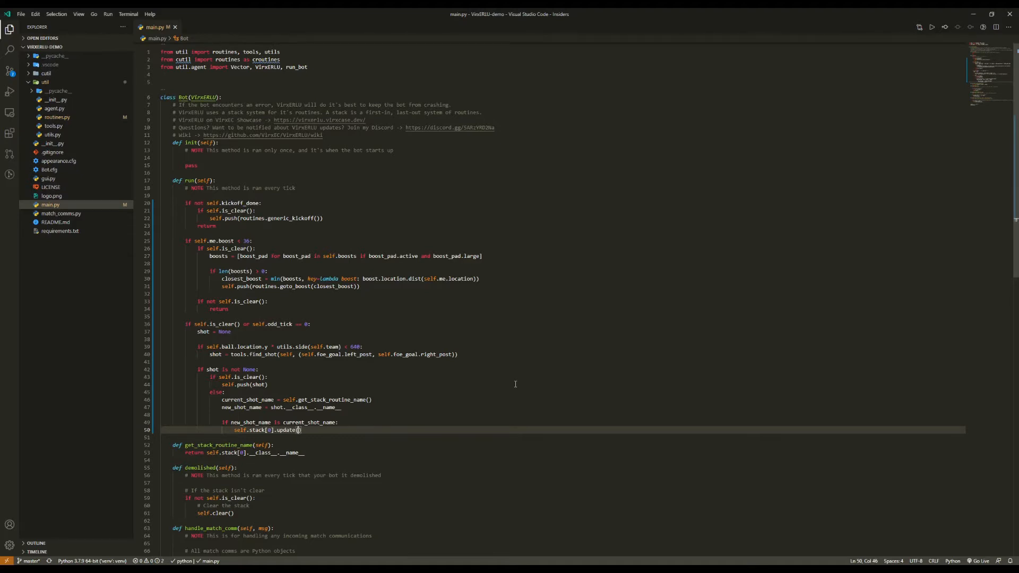
type("shot")
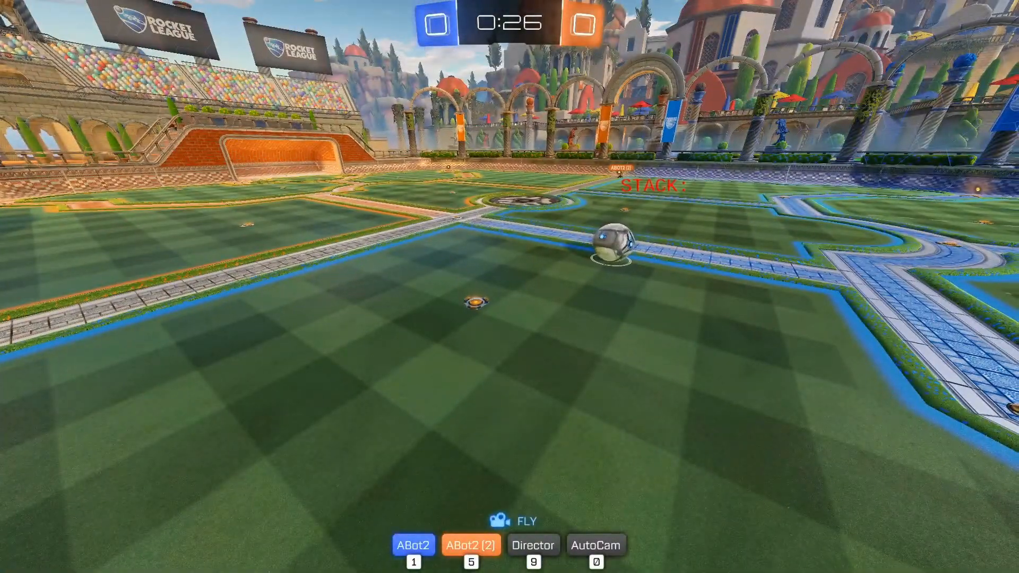
Step: Add an is_clear check with the ball.location.y > 640 test and create routines.retreat()
key("alt+tab")
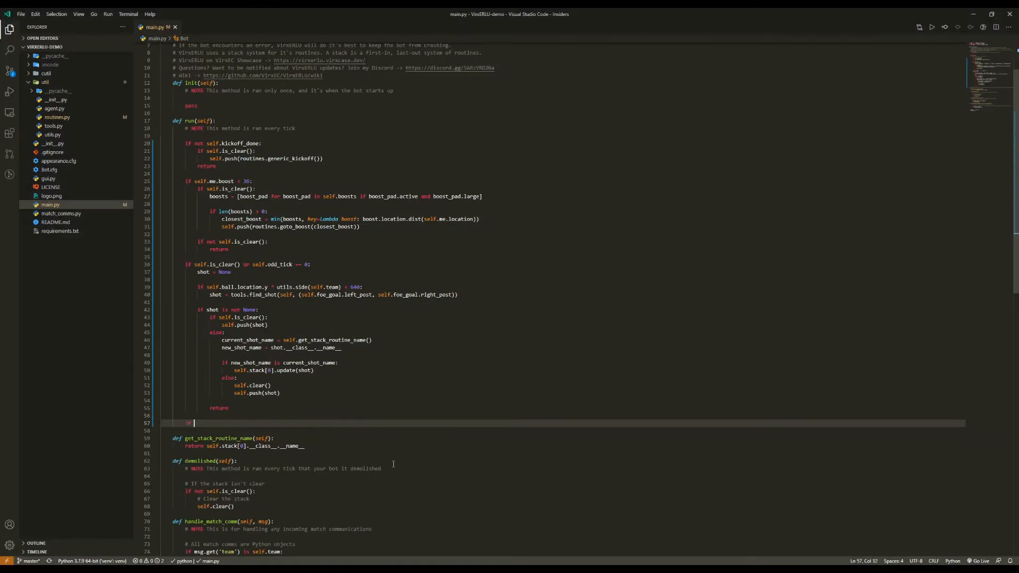
type("if self.is_clear()")
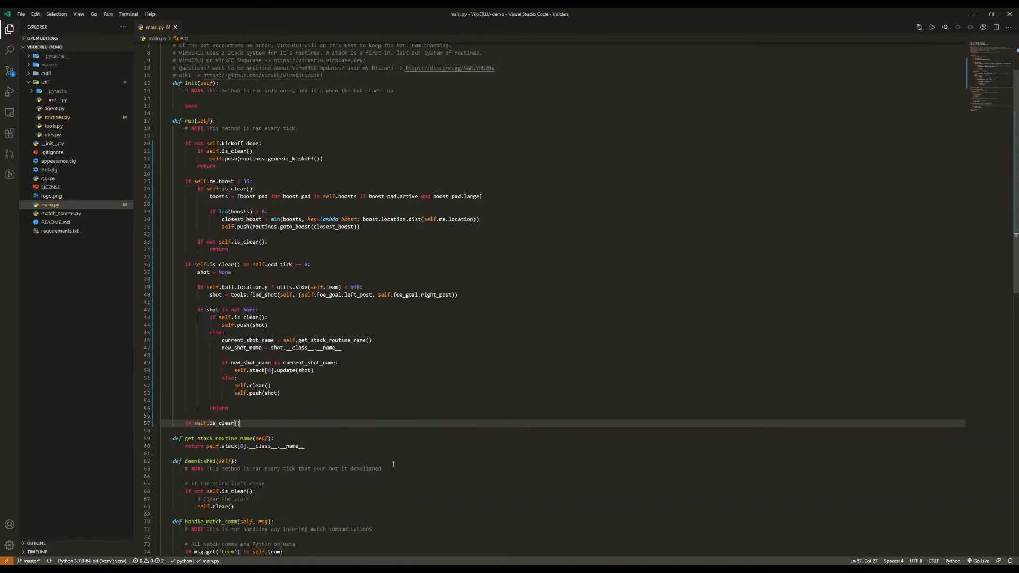
key("enter")
type("if self.ball.location.y * utils(self.team) > 640:")
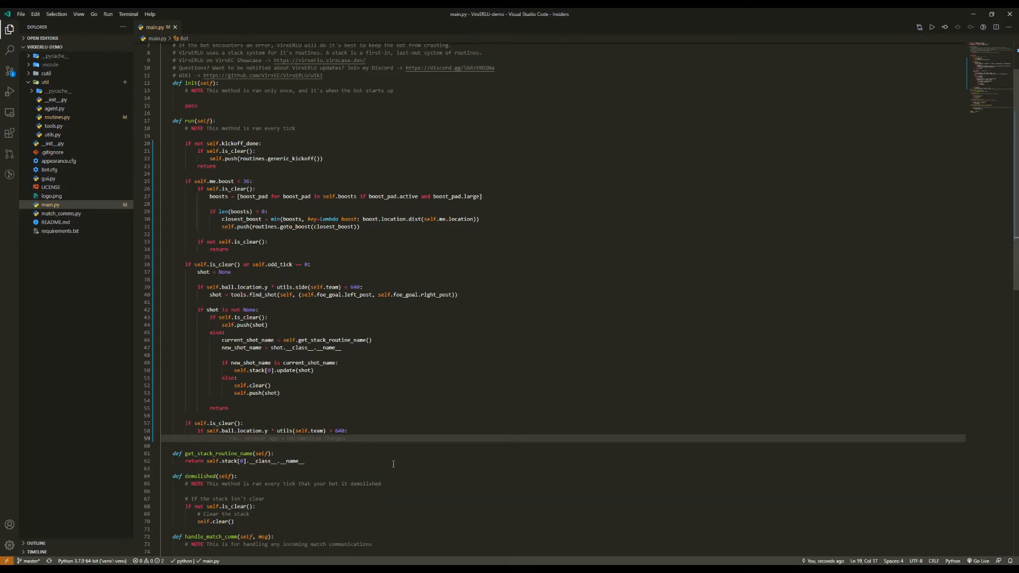
type("retreat_routine")
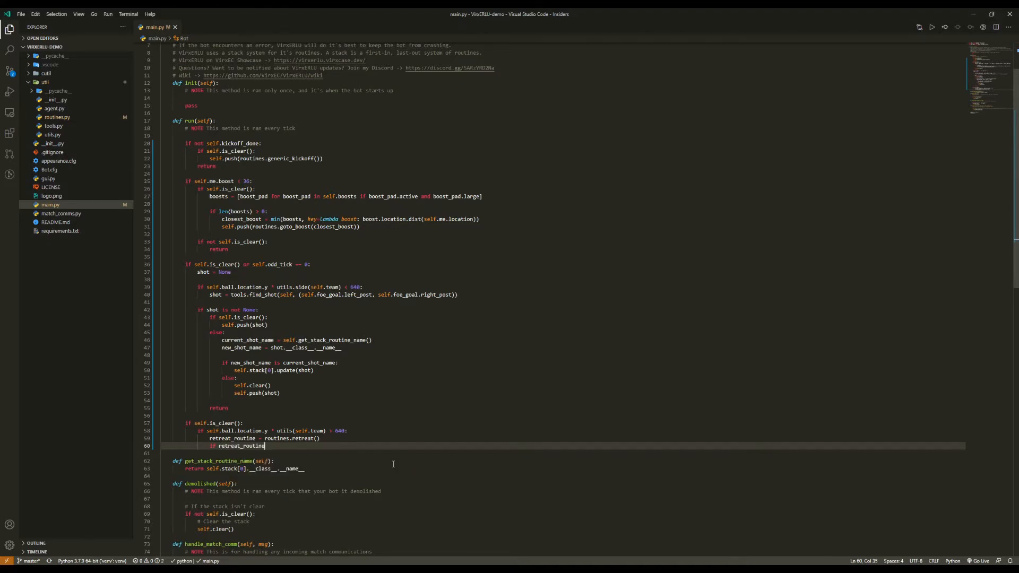
Step: Push retreat_routine when is_viable(self) and begin the else branch
type(".is_viable()")
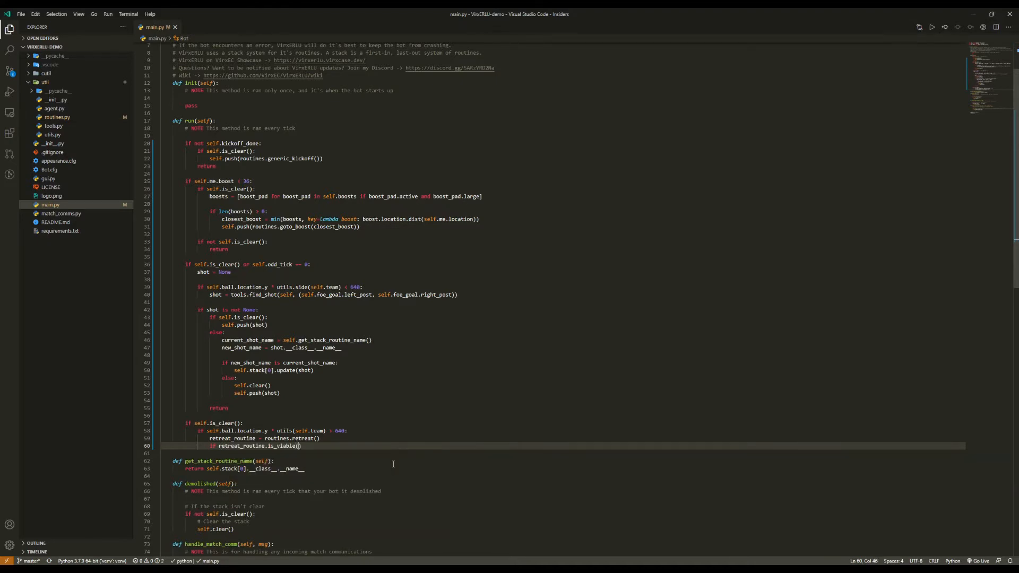
type("self):")
type("self.push(")
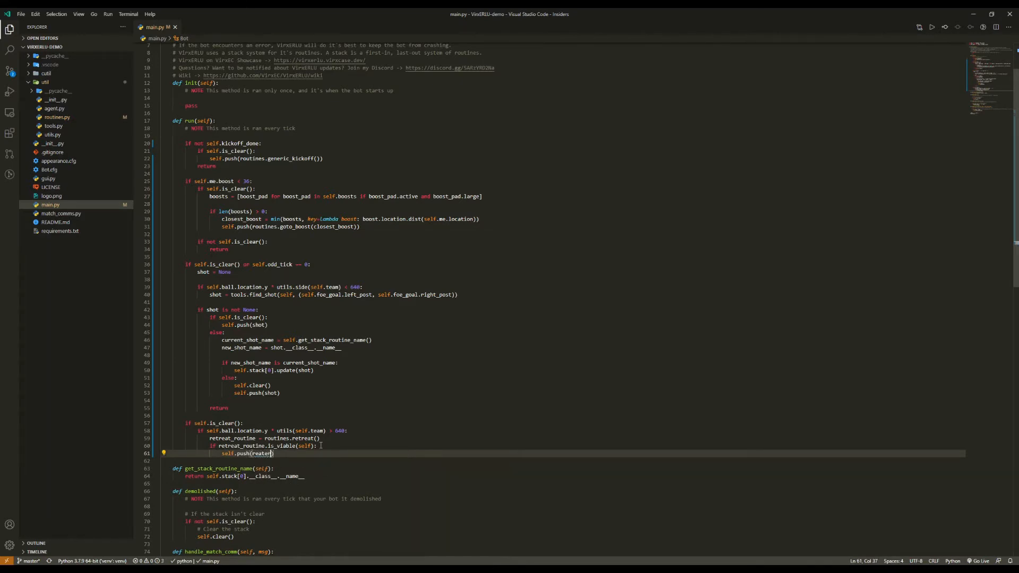
type("retreat_routine")
left_click(561, 461)
type("else:")
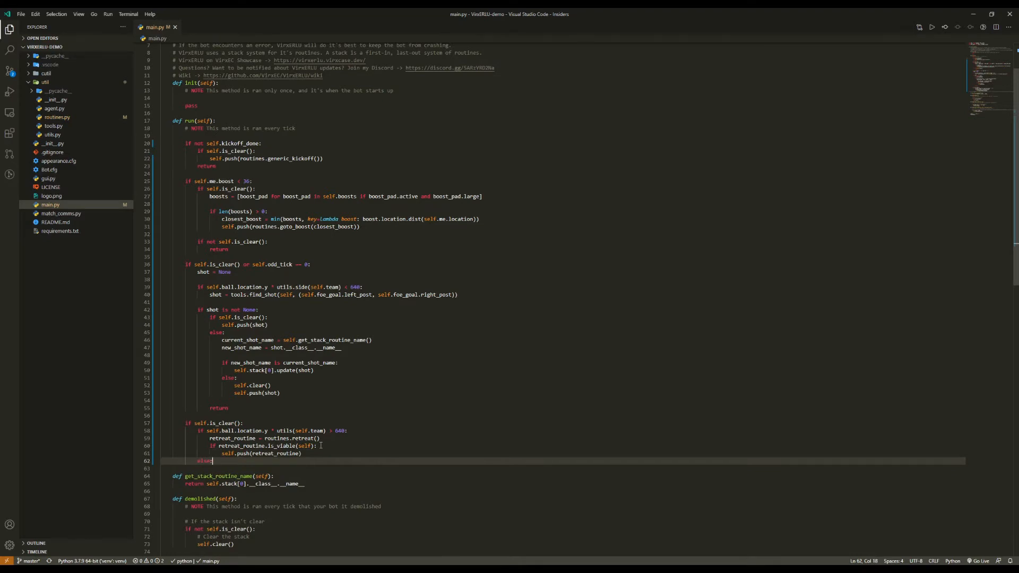
Step: Fill the else branch with a retreat_shadow routine built from routines.shadow(), pushed when viable
key("Enter")
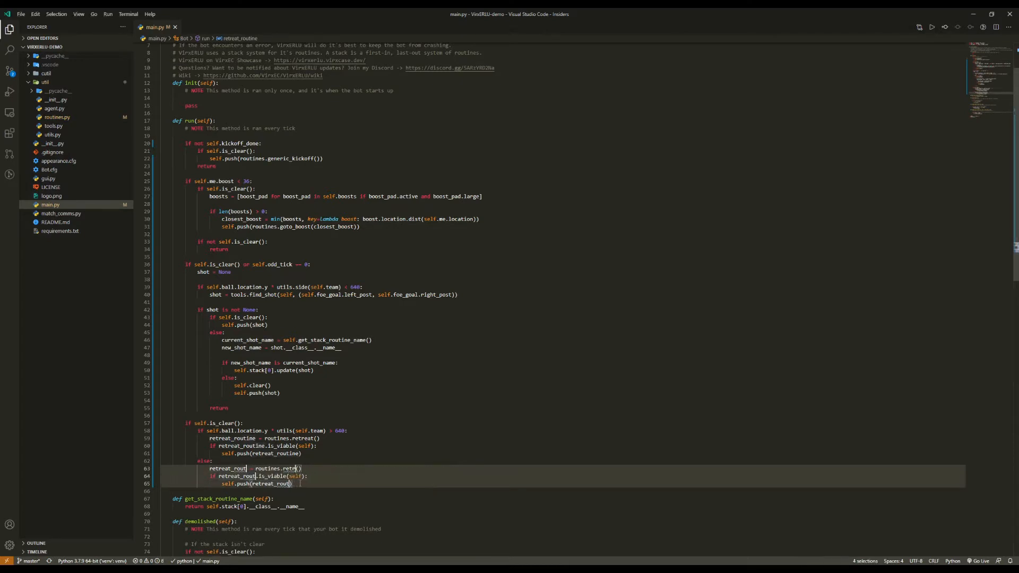
type("shadow")
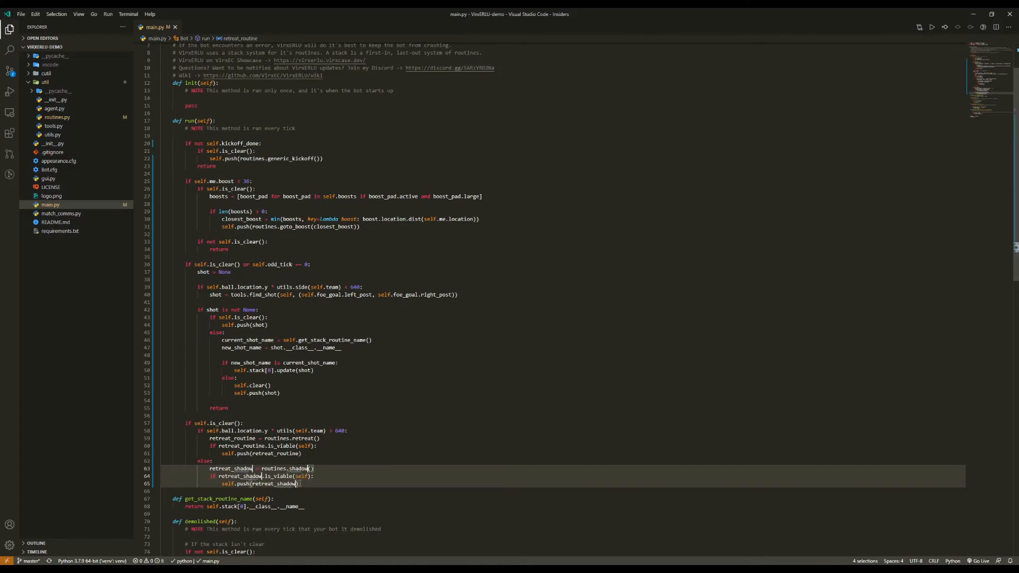
left_click(406, 445)
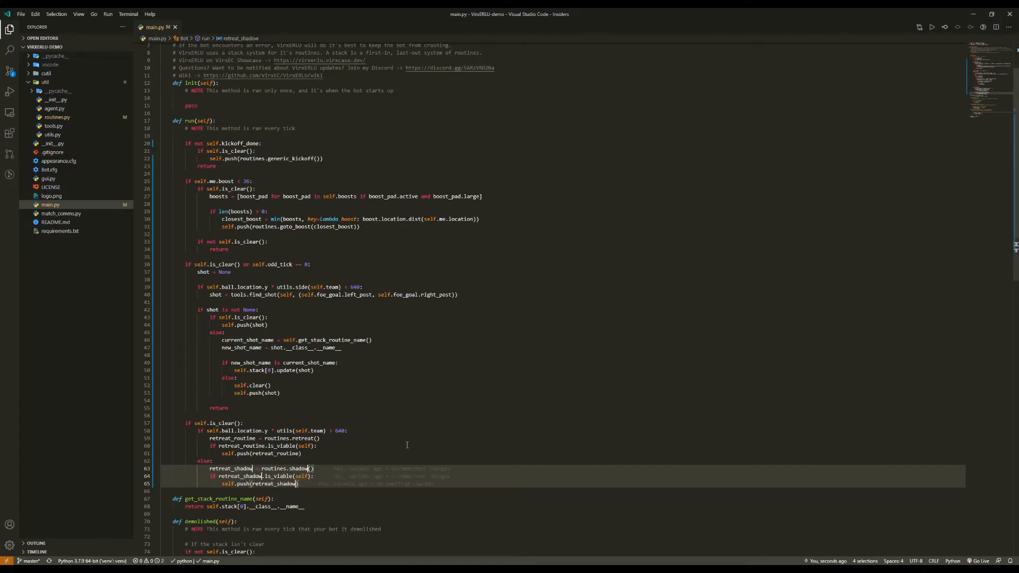
left_click(327, 484)
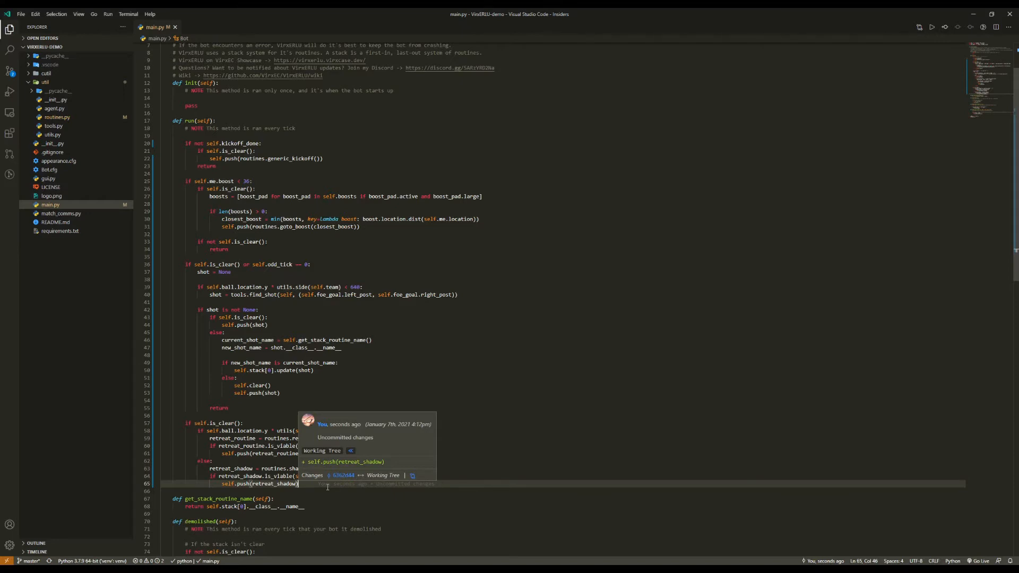
left_click(367, 375)
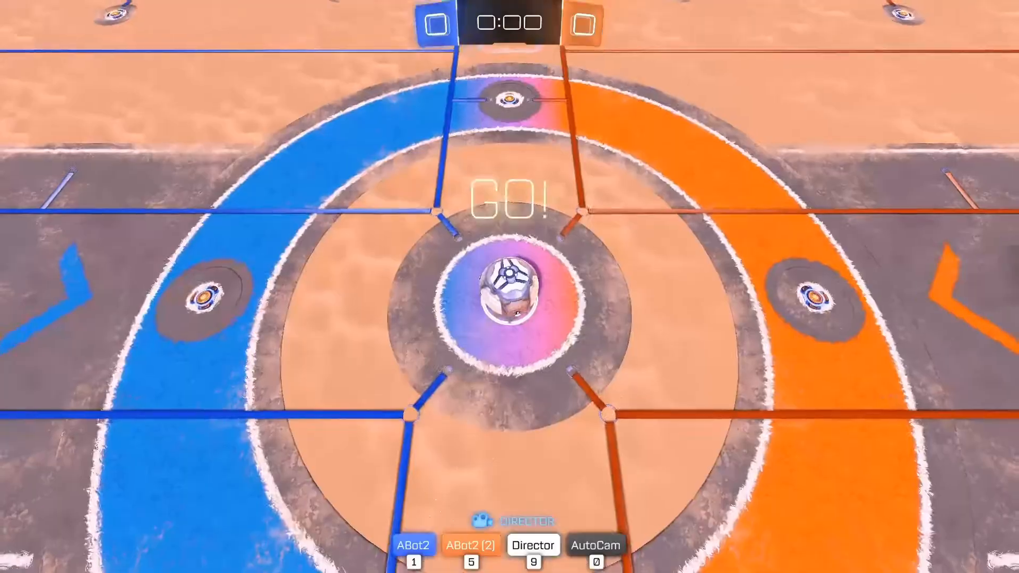
Step: Start the ABot2 versus ABot2 (2) test match and watch the bots play from kickoff
left_click(594, 551)
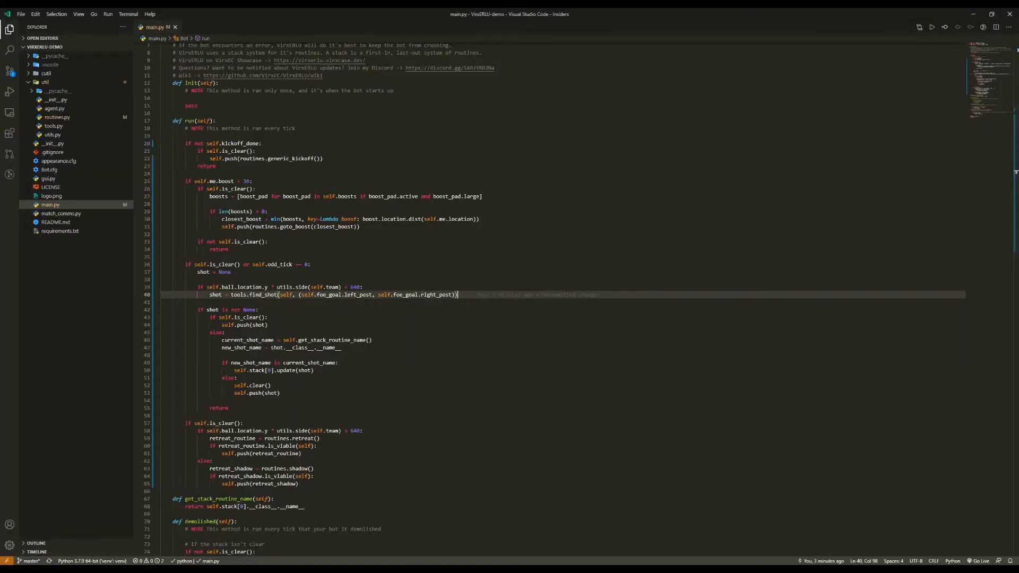
Step: Add a shot-is-None check comparing ball and car y by utils.side(self.team), starting tools.find_any_shot(self)
key("Enter")
type("if shot")
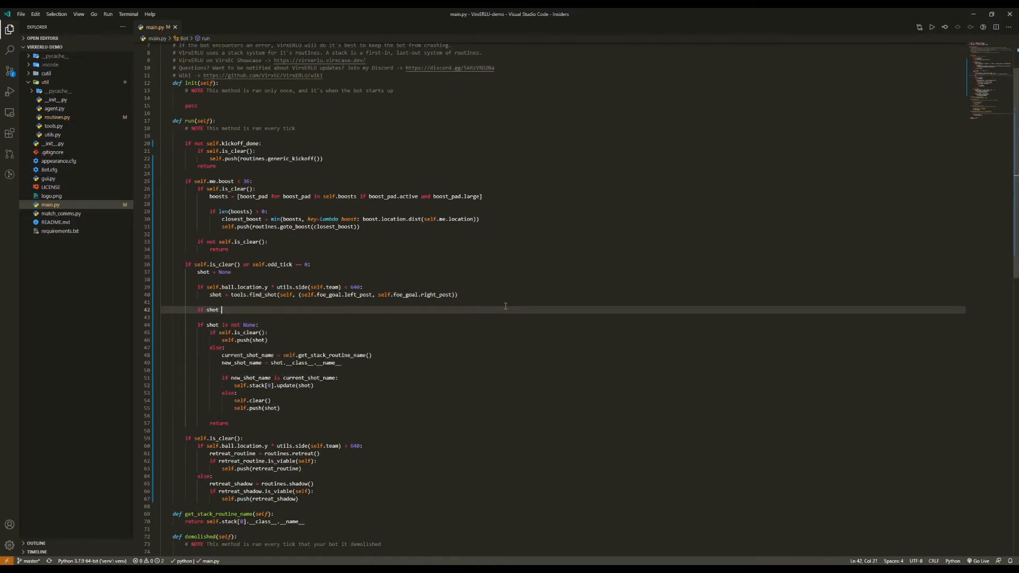
type("is None and self.ball.ooc")
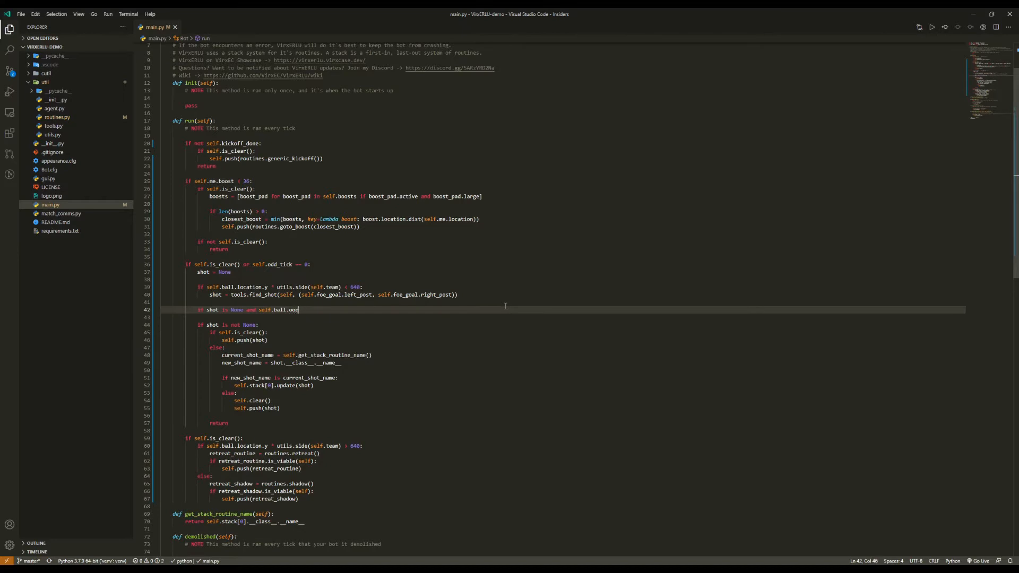
type("location.y * utils")
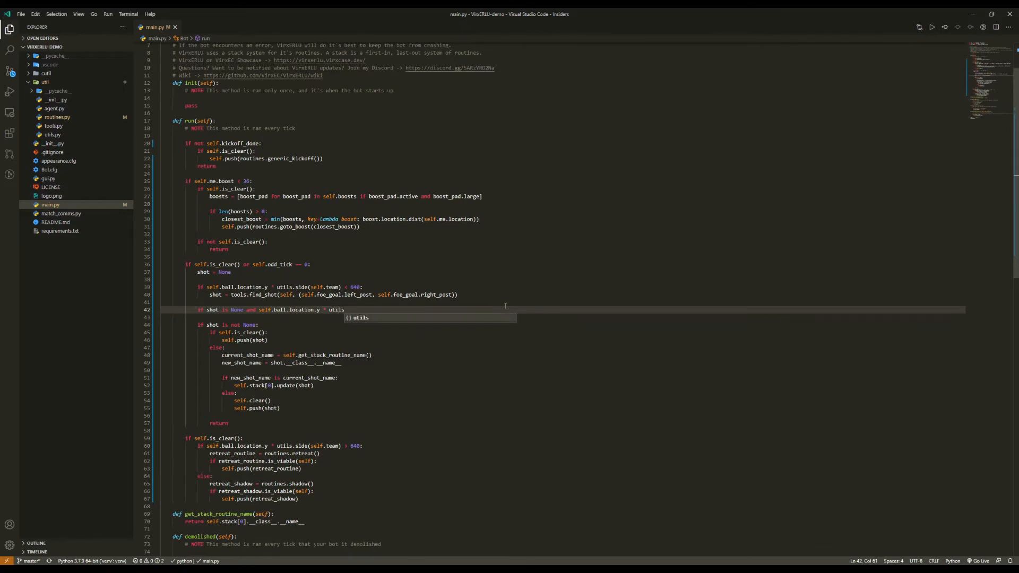
type(".")
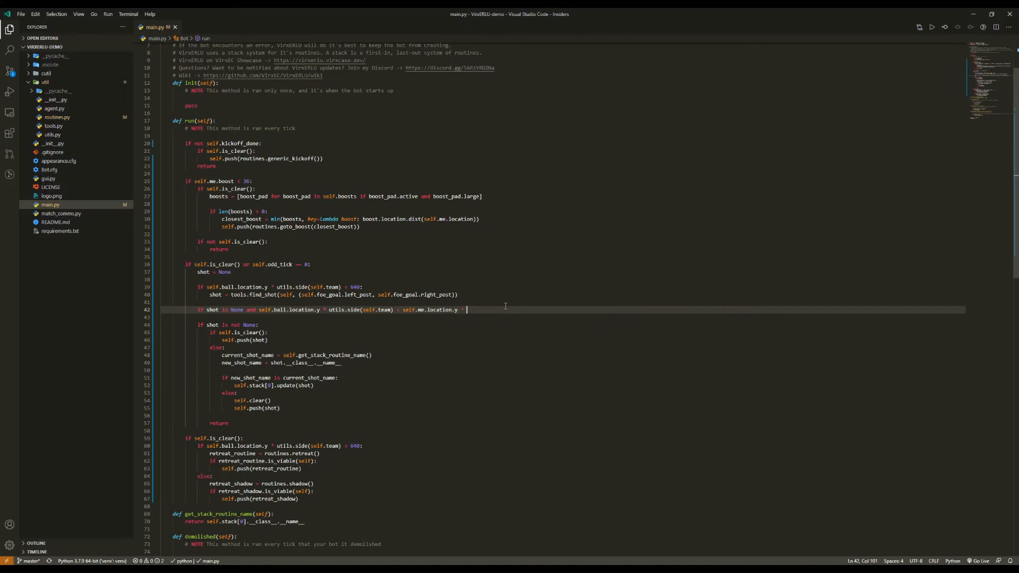
type("utils.side(self)")
type("shot = t")
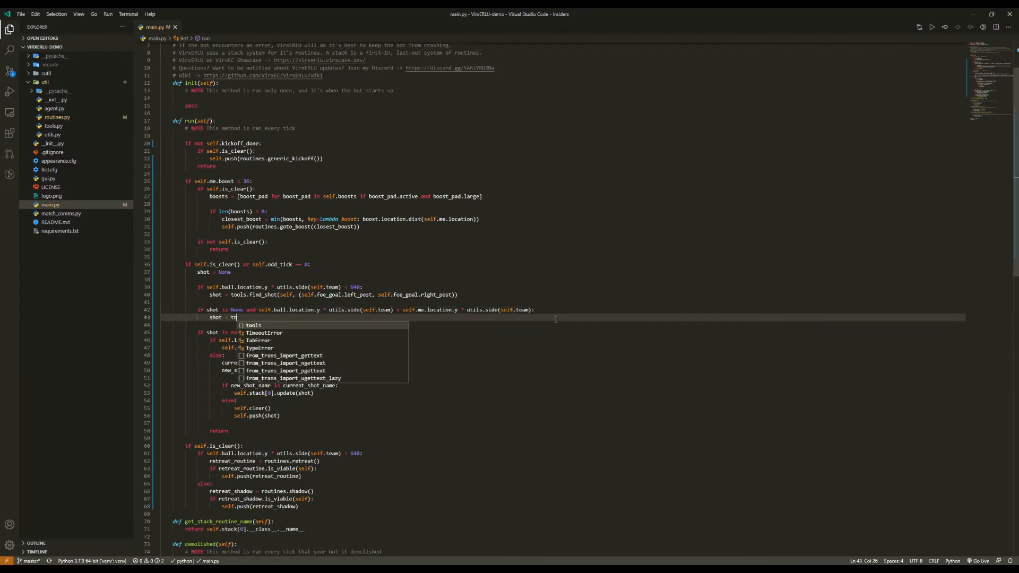
type("ools.find_any_shot(self")
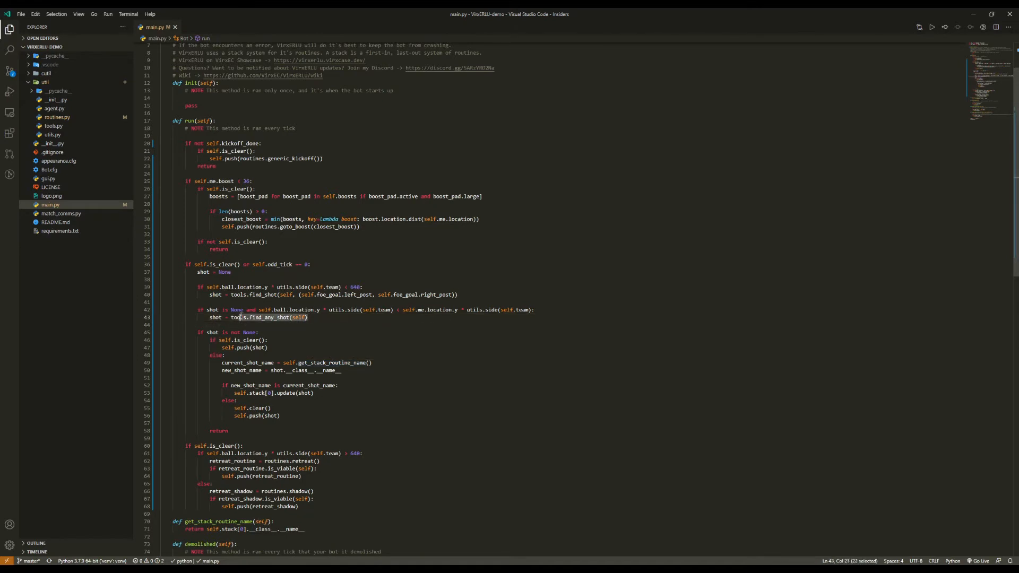
mouse_move(269, 318)
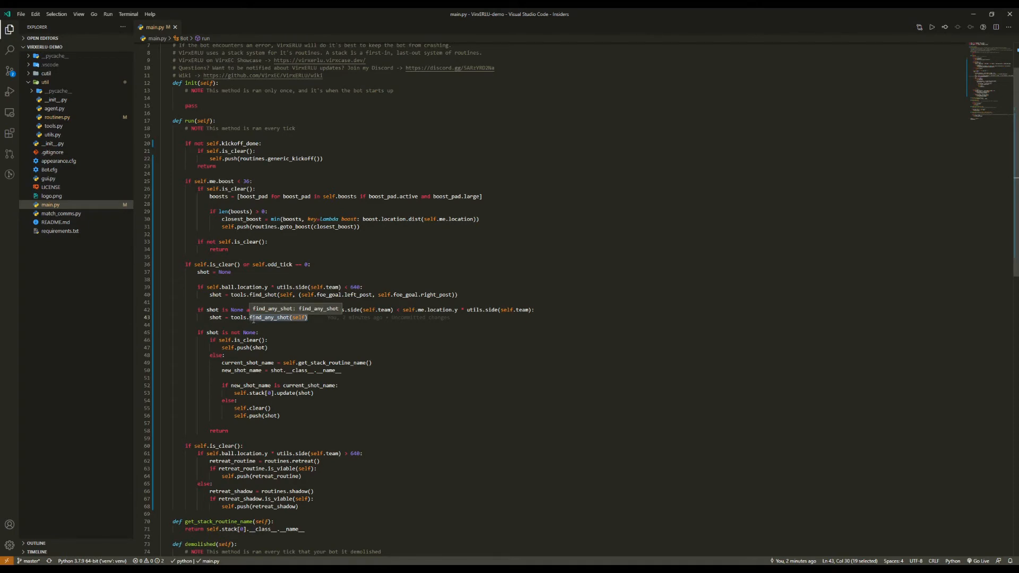
Step: Make the fallback tools.find_shot(self, ...) target self.friend_goal.right_post and left_post
type("find")
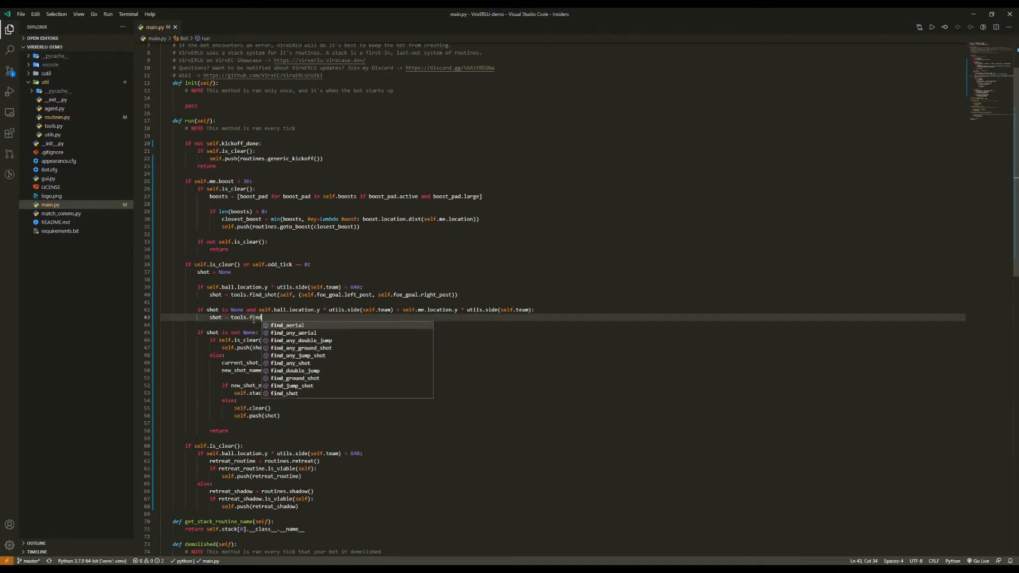
left_click(286, 392)
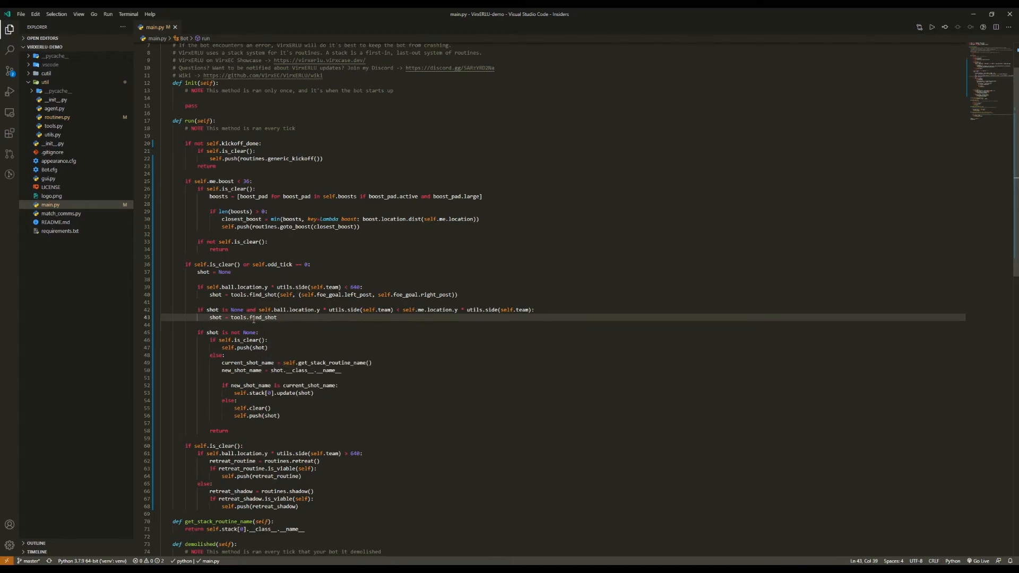
type("(self,")
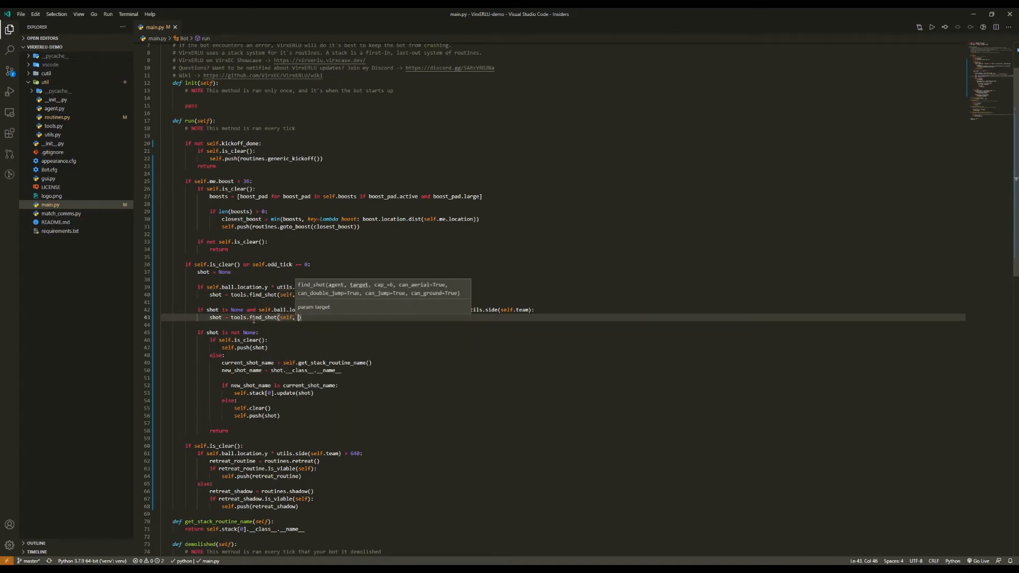
type("(")
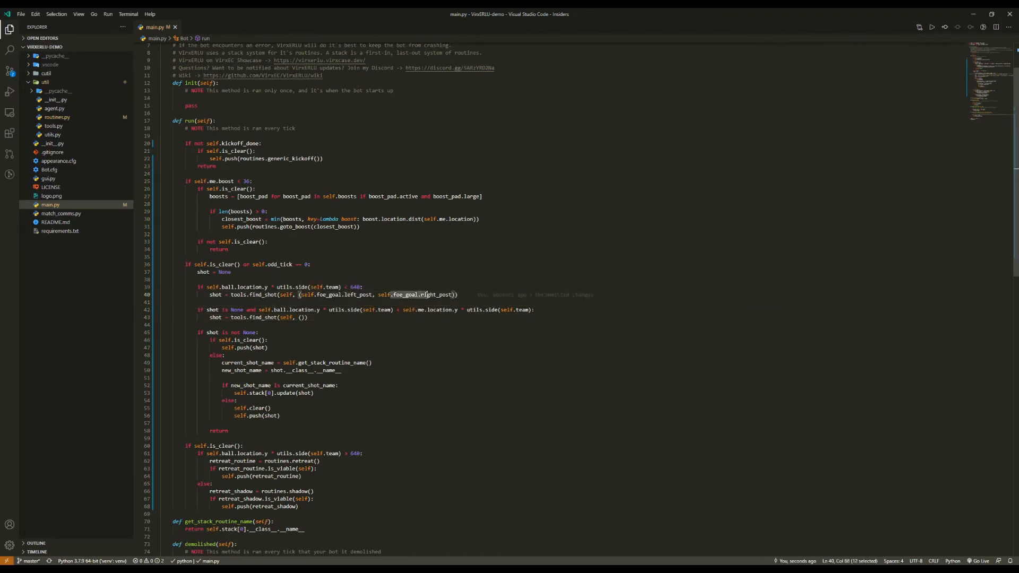
left_click(303, 317)
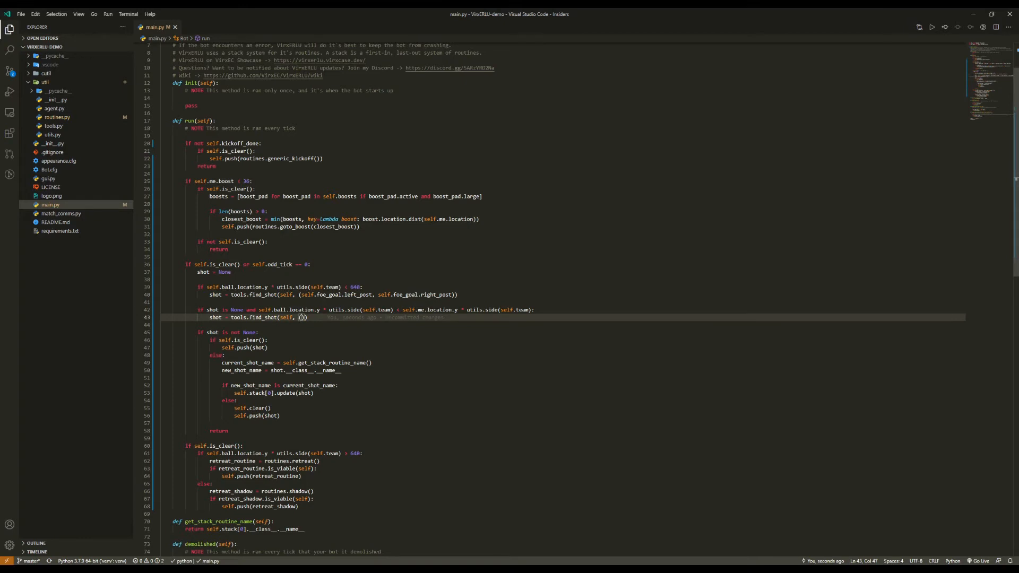
type("s")
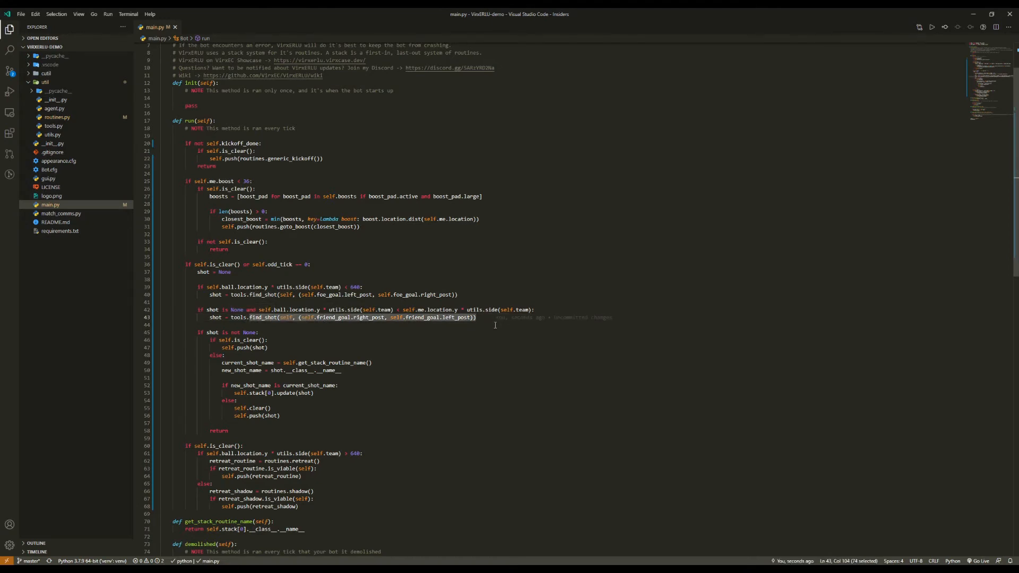
Step: Trim line 42's condition to just 'if shot is None:', removing the ball-position comparison
left_click(532, 309)
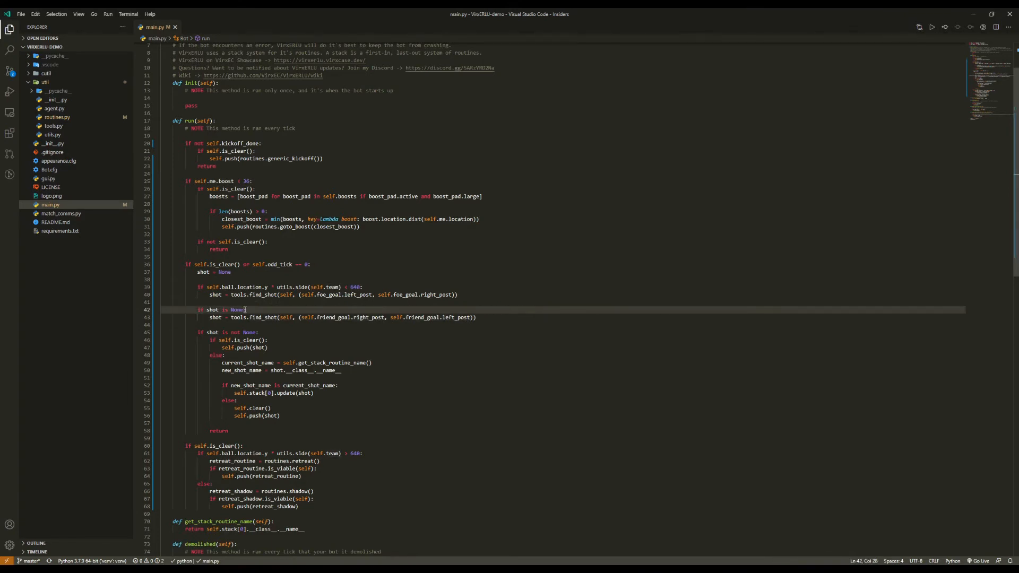
left_click(248, 310)
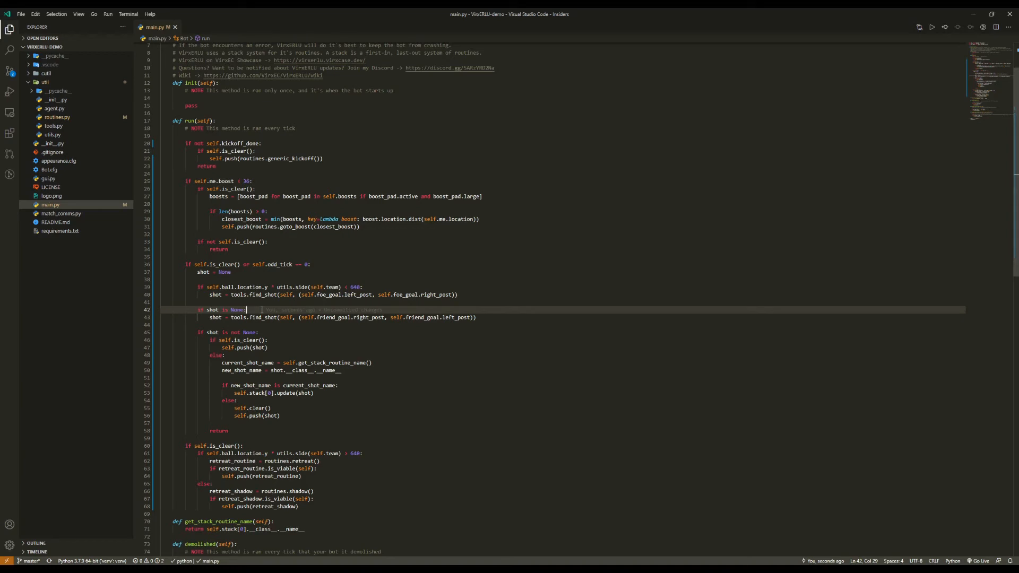